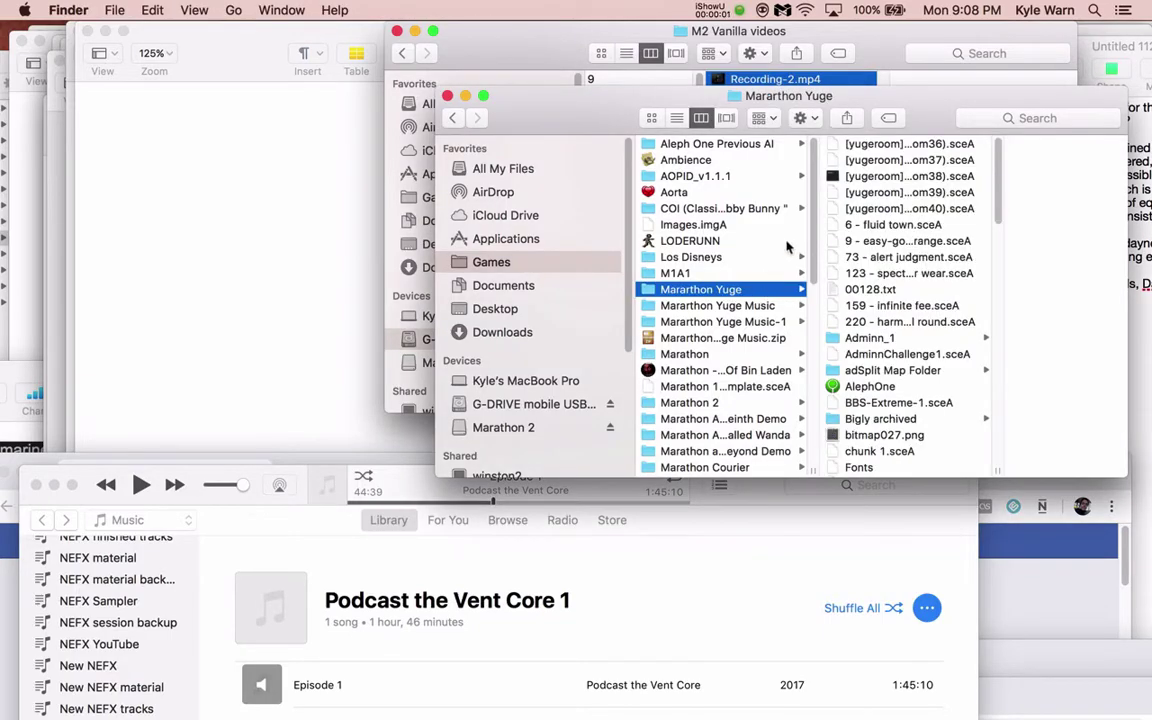
# Launch the AlephOne application from the Marathon Yuge folder in Finder
pyautogui.click(806, 386)
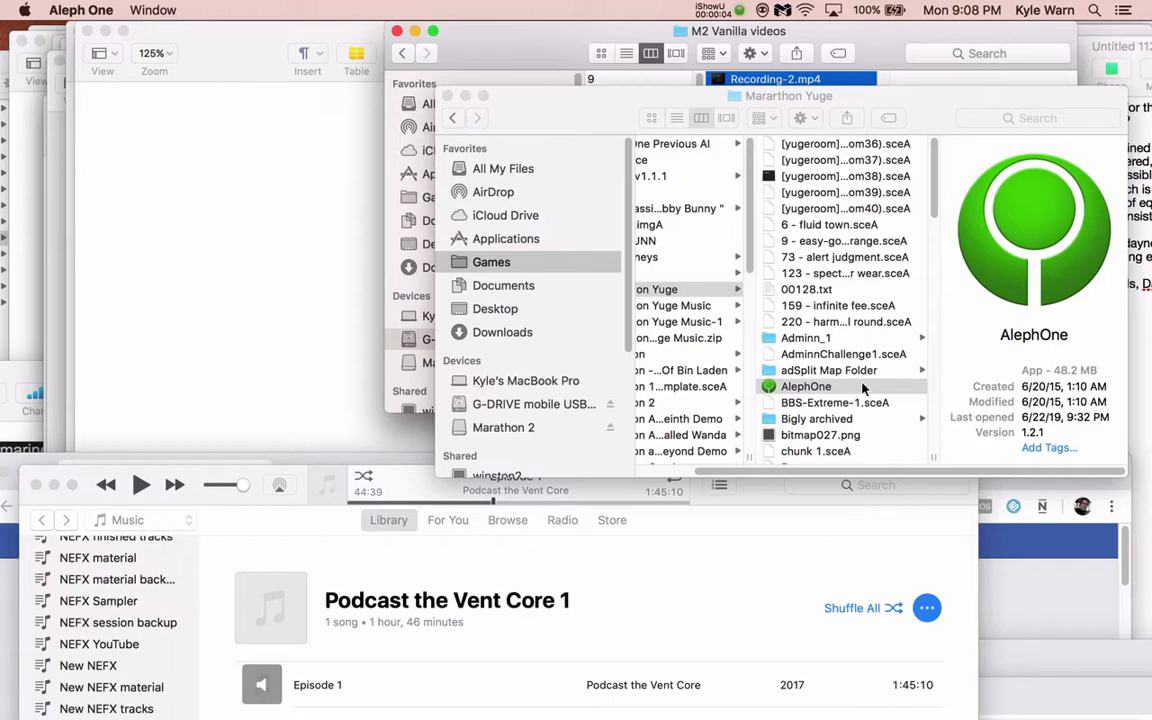
pyautogui.doubleClick(804, 386)
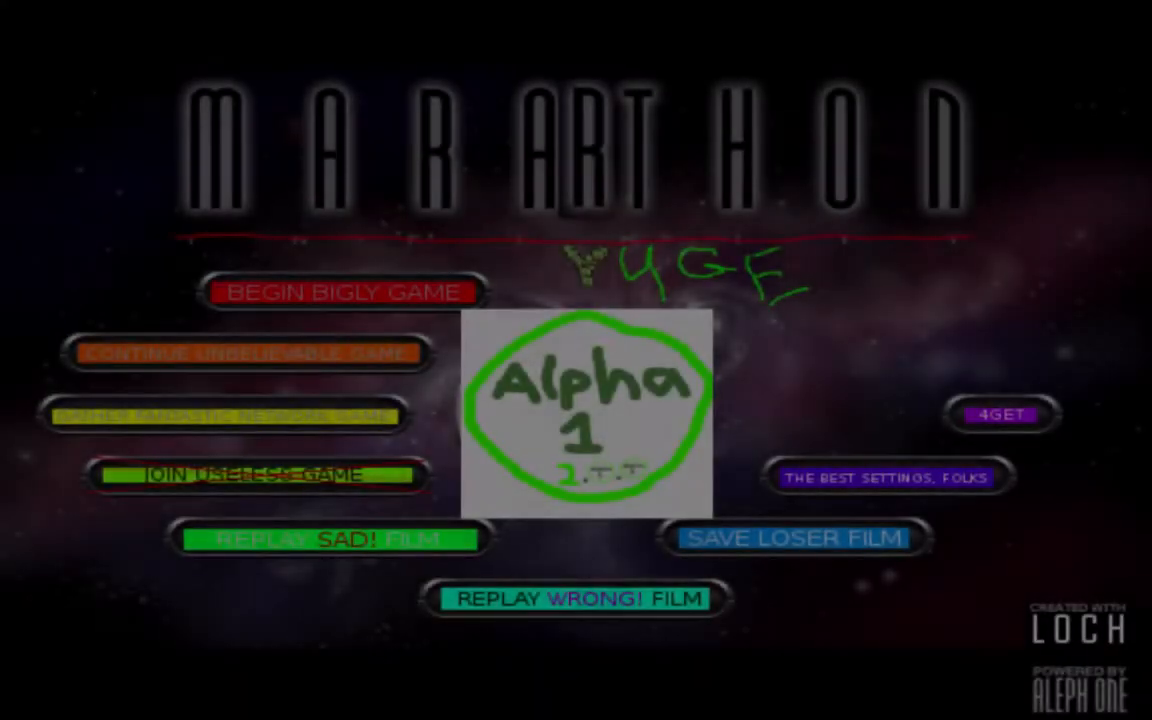
# Continue from the most recent vain tower saved game and resume play
pyautogui.click(244, 354)
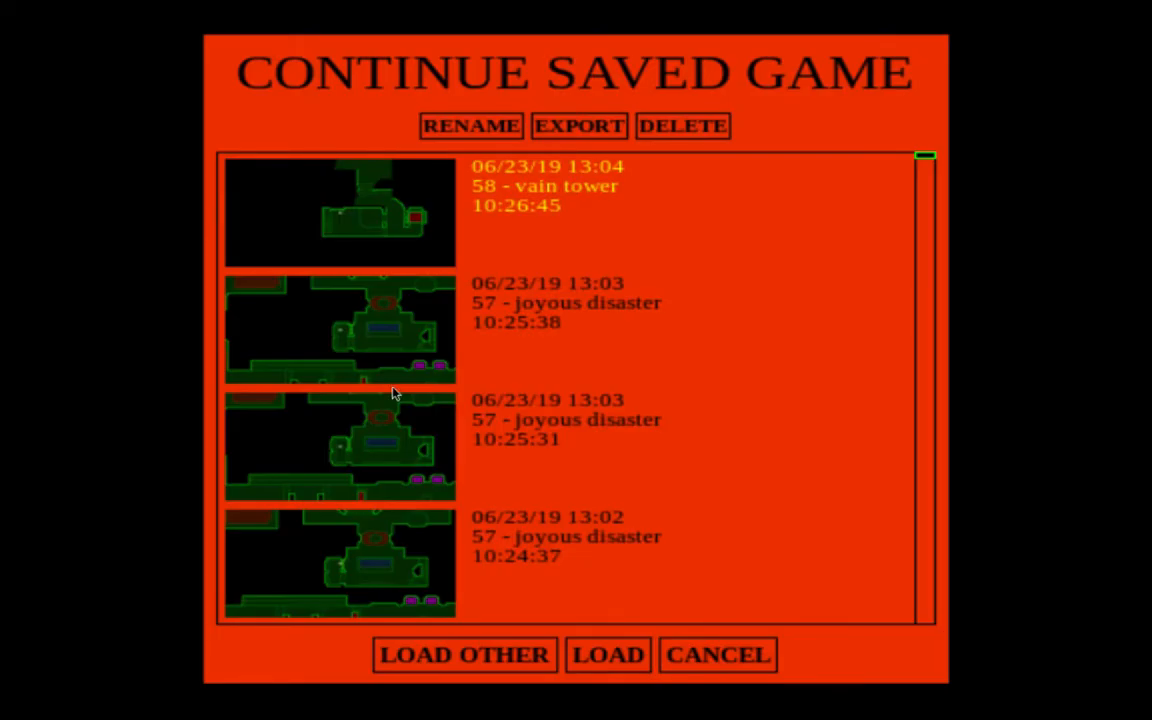
pyautogui.click(608, 656)
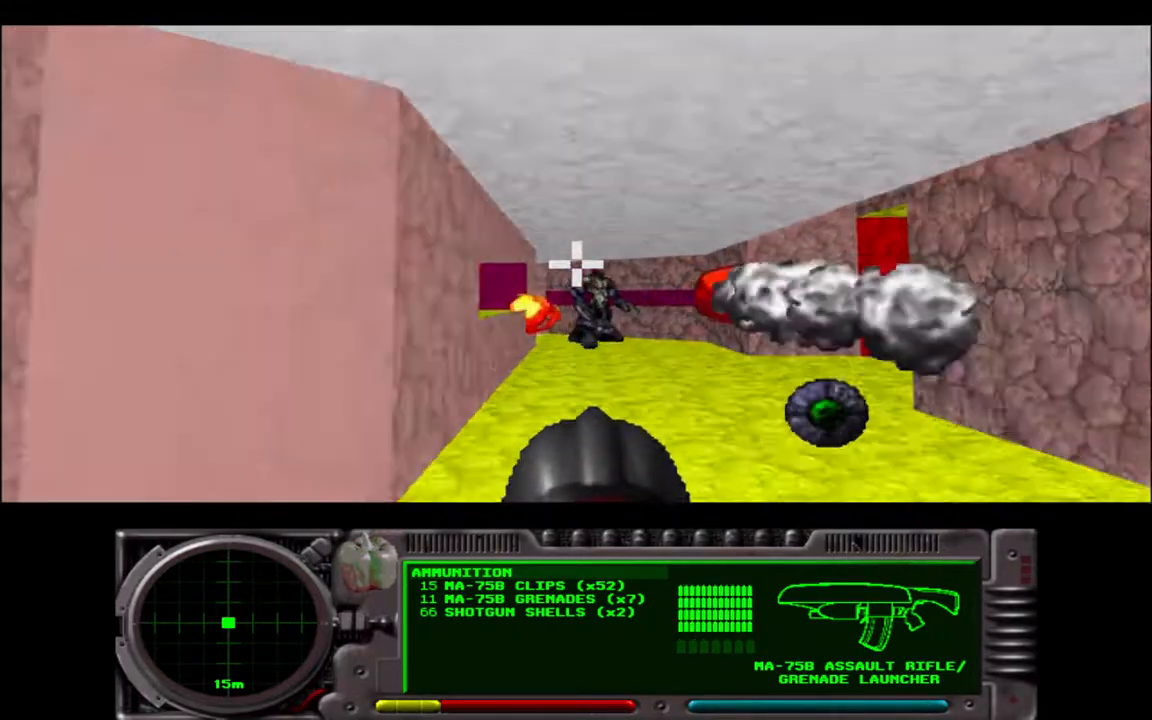
# Fire the assault rifle at enemies down the corridor and in the room below, hiding the map overlay
pyautogui.click(576, 300)
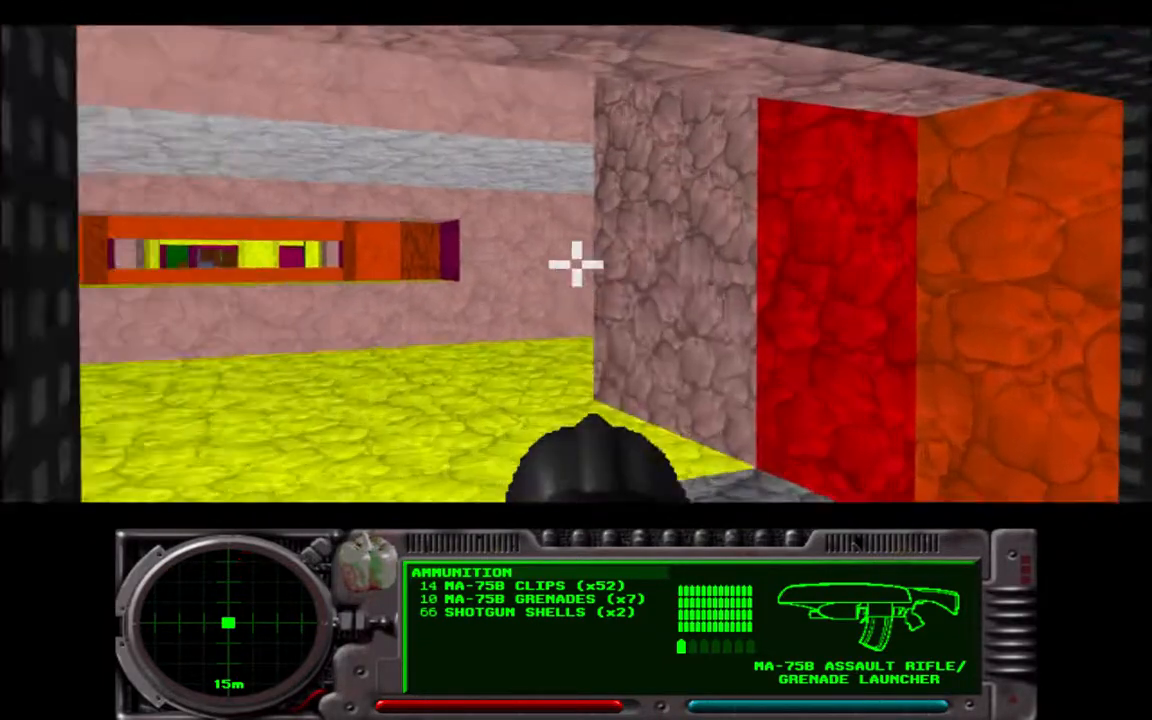
pyautogui.click(576, 264)
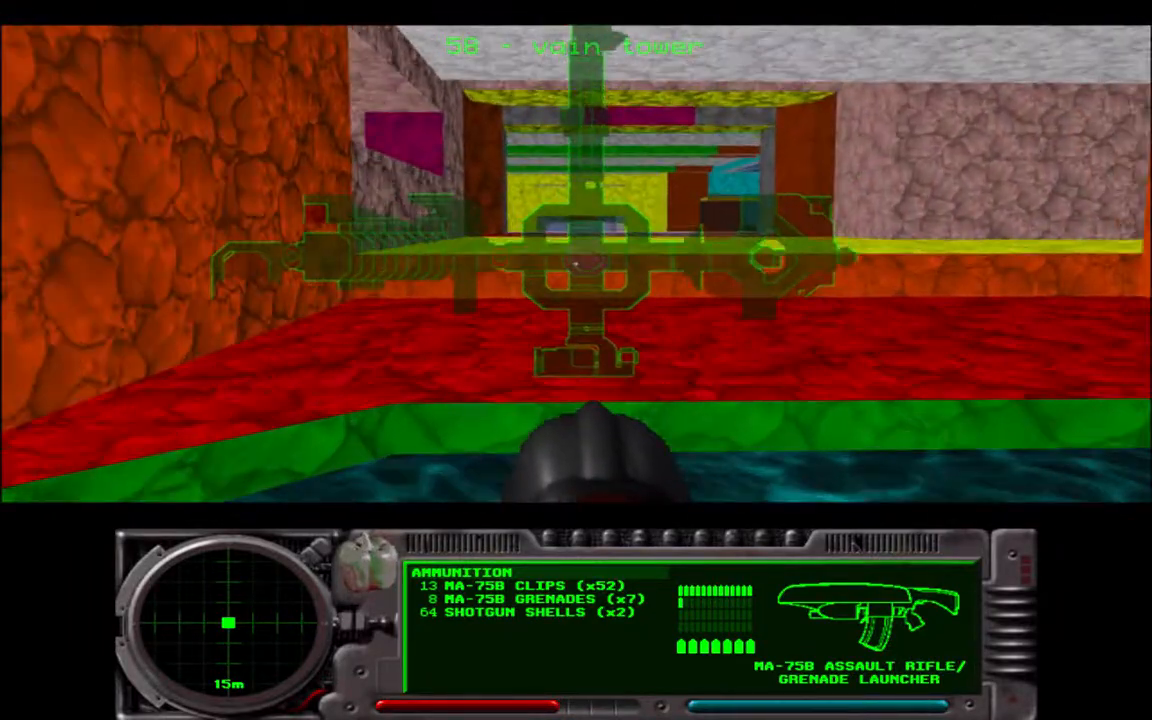
pyautogui.press('w')
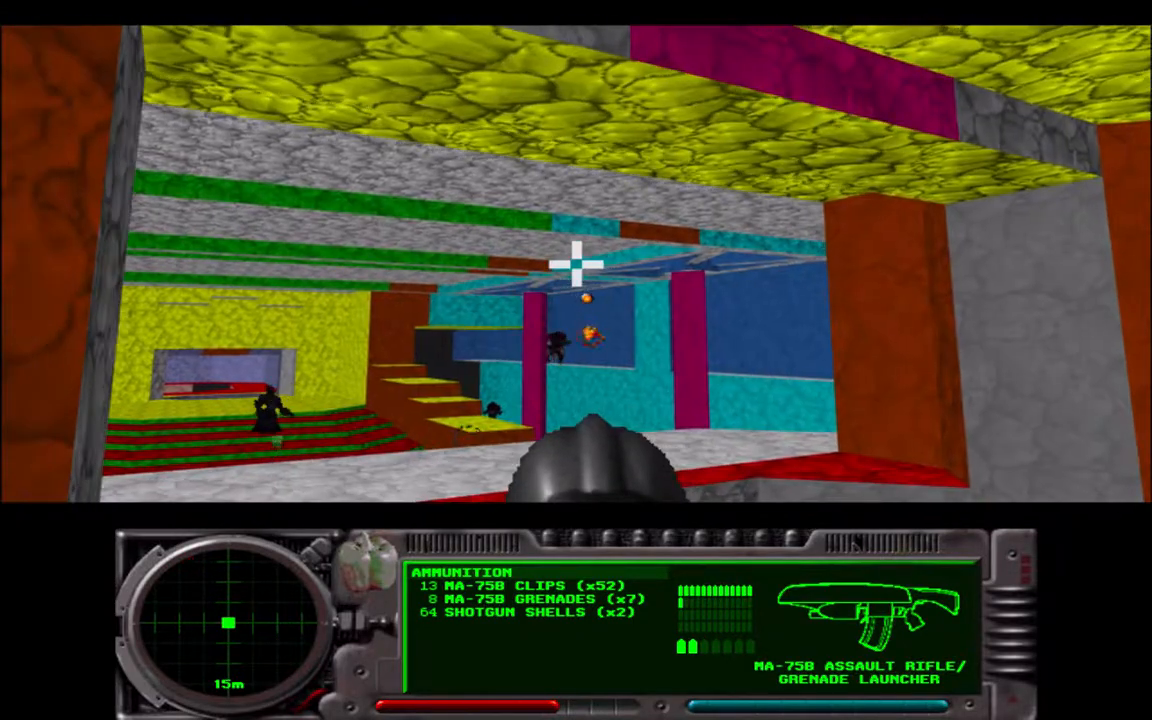
pyautogui.click(576, 264)
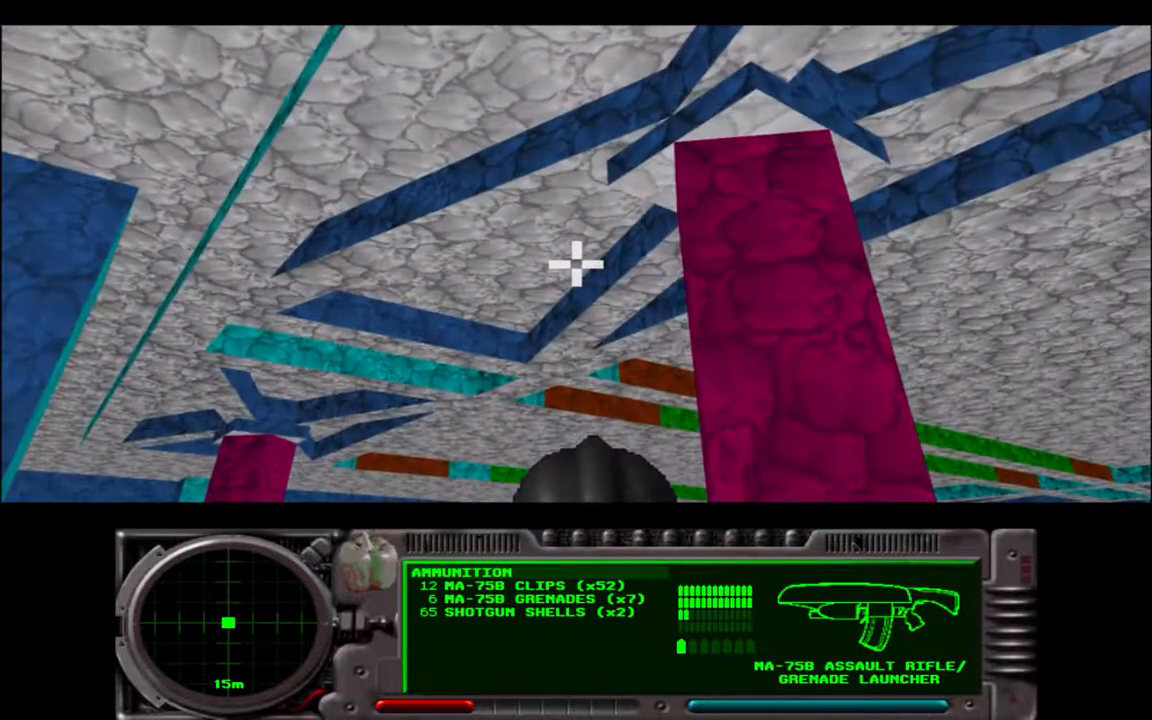
pyautogui.moveTo(576, 264)
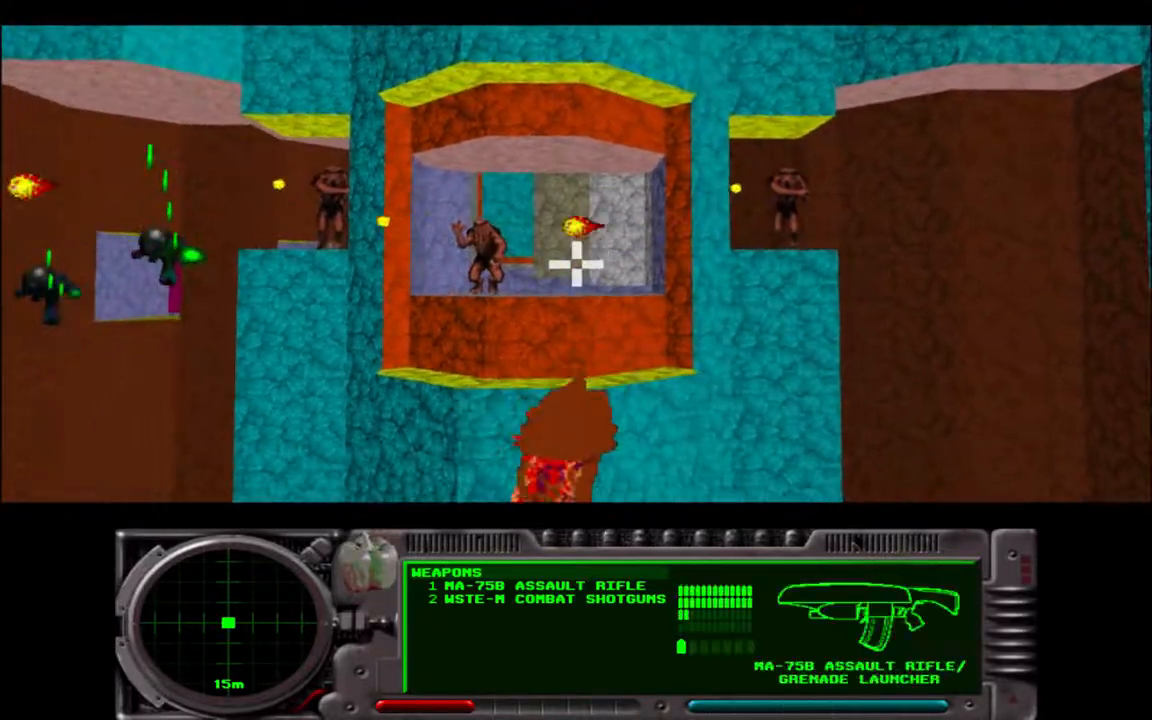
# Switch to the shotgun and flechette gun to clear the alcove enemies and armoured troopers ahead
pyautogui.press('2')
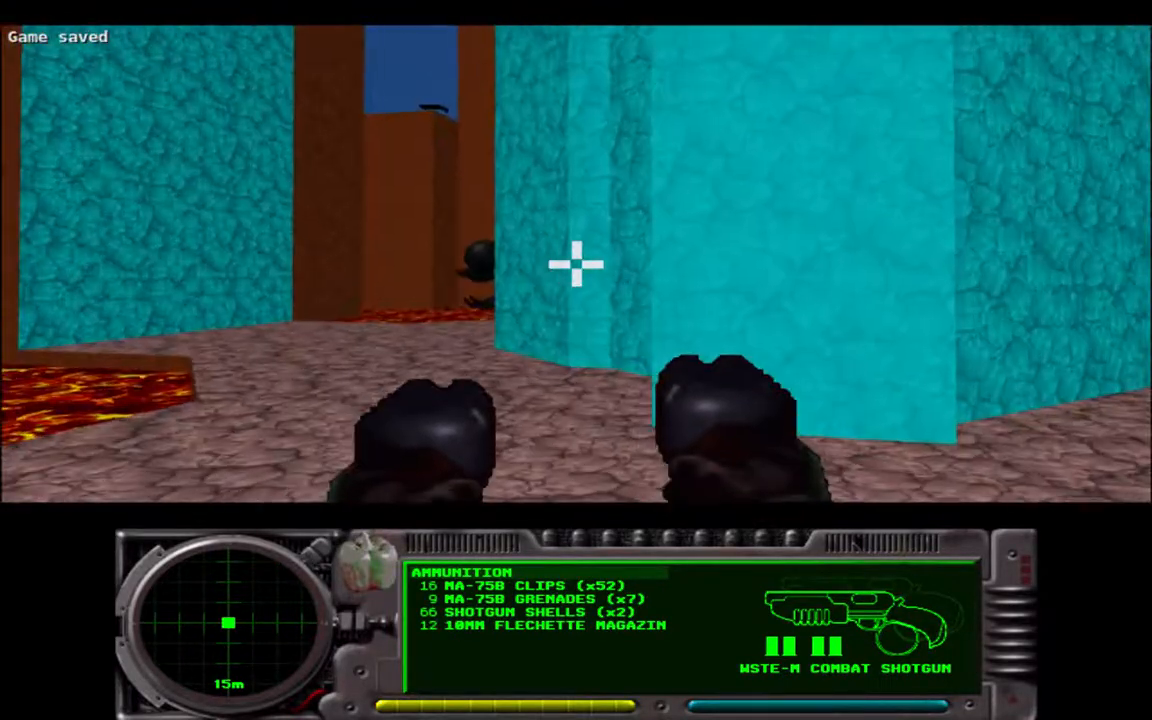
pyautogui.click(576, 264)
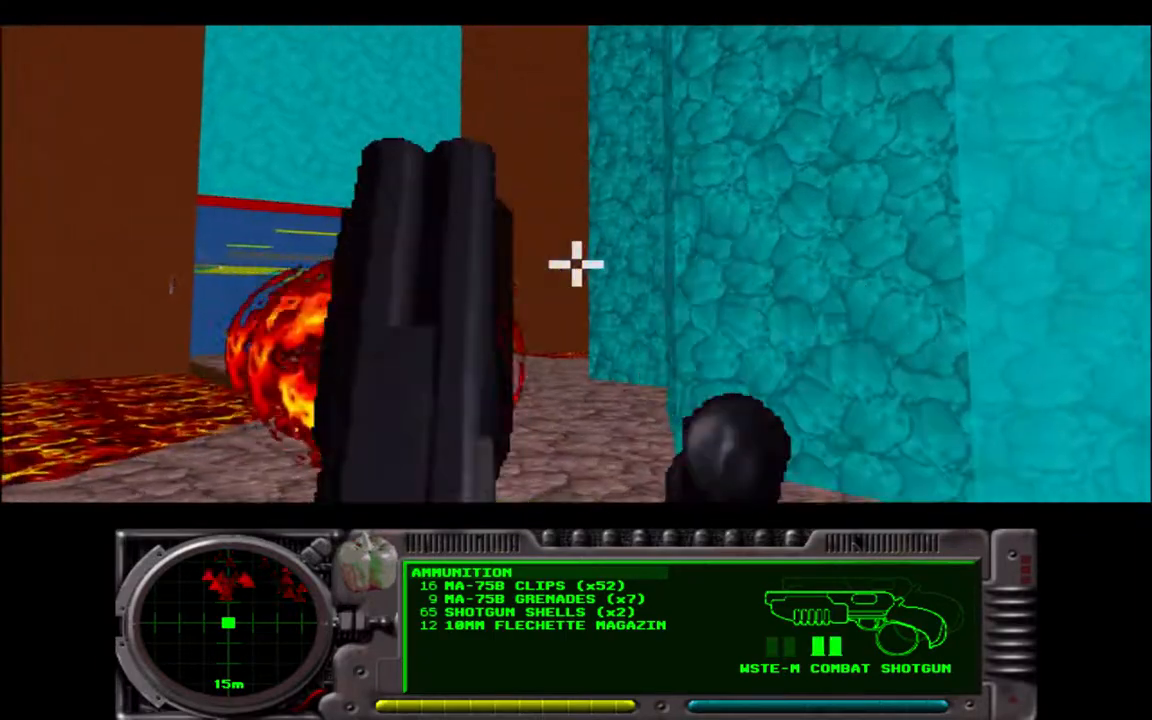
pyautogui.click(576, 264)
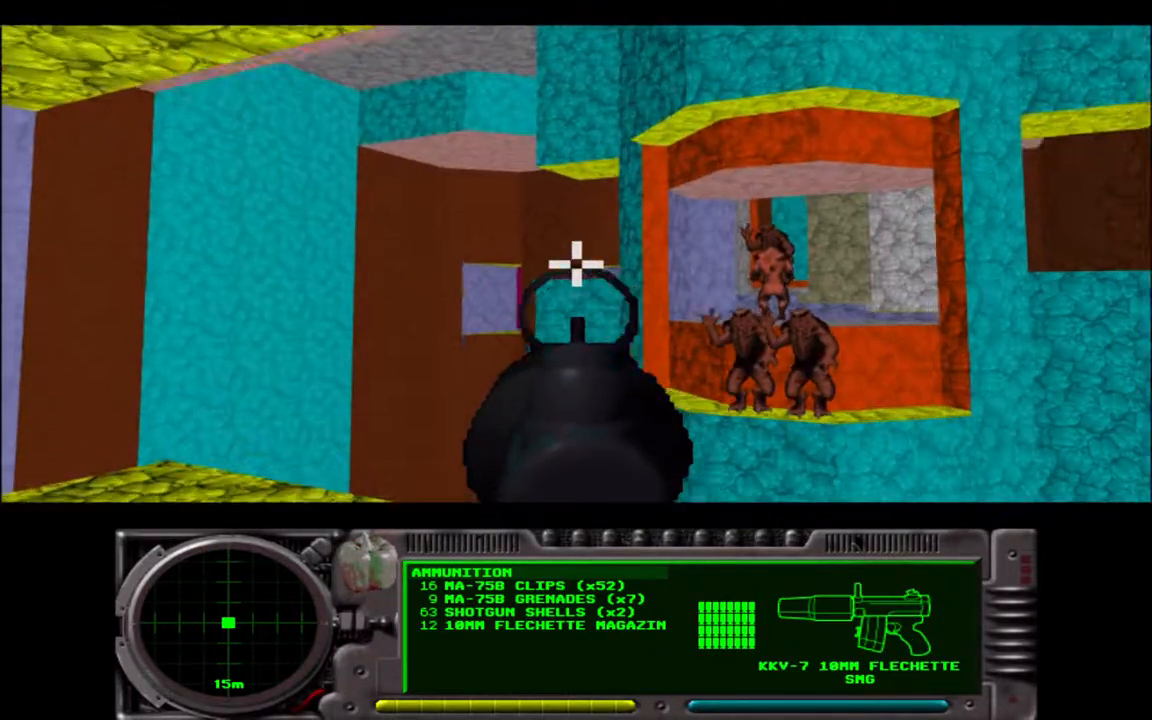
pyautogui.click(576, 260)
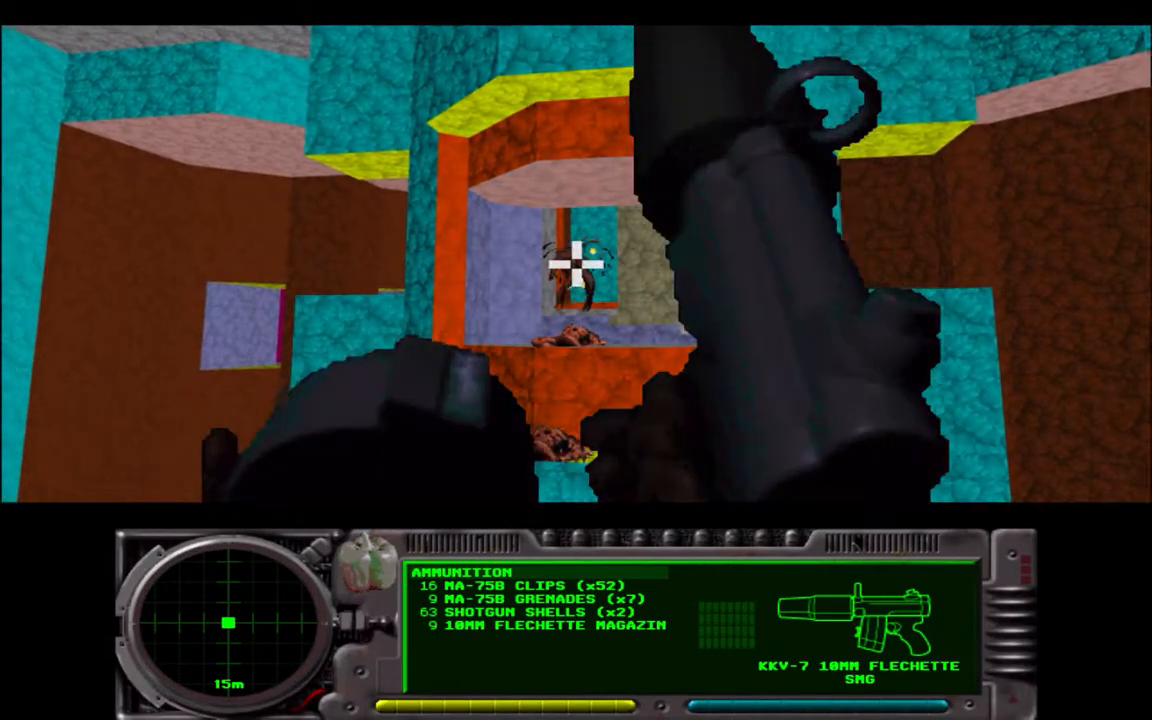
pyautogui.click(576, 260)
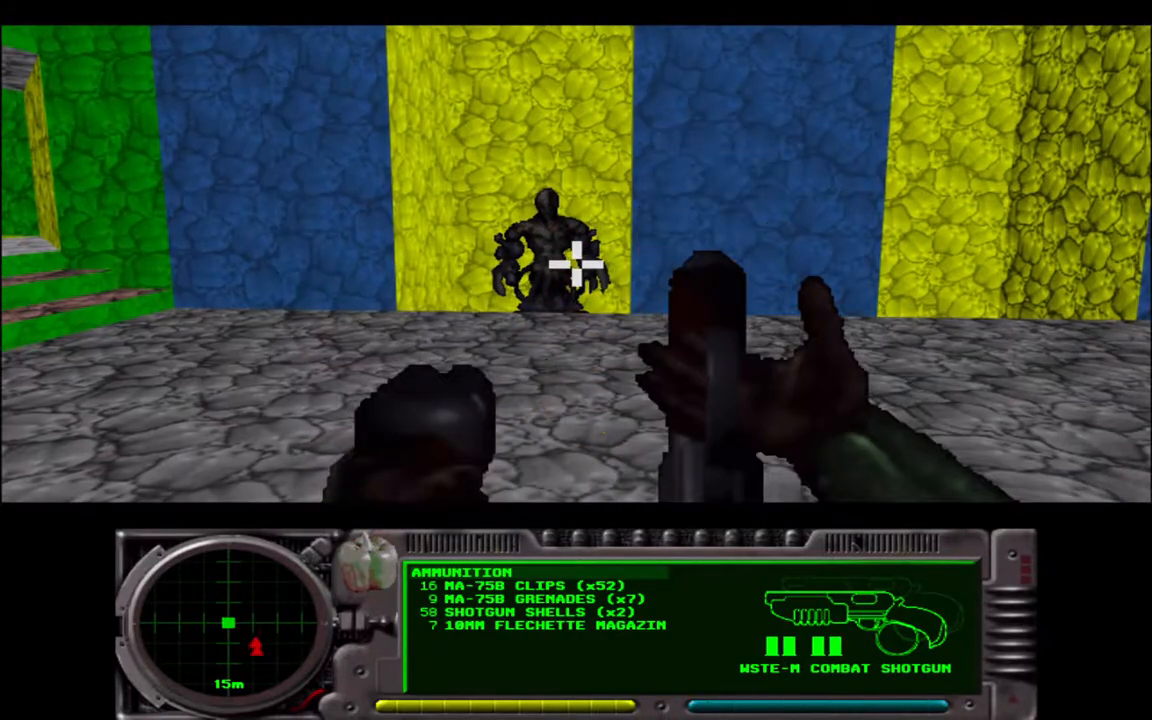
pyautogui.click(576, 264)
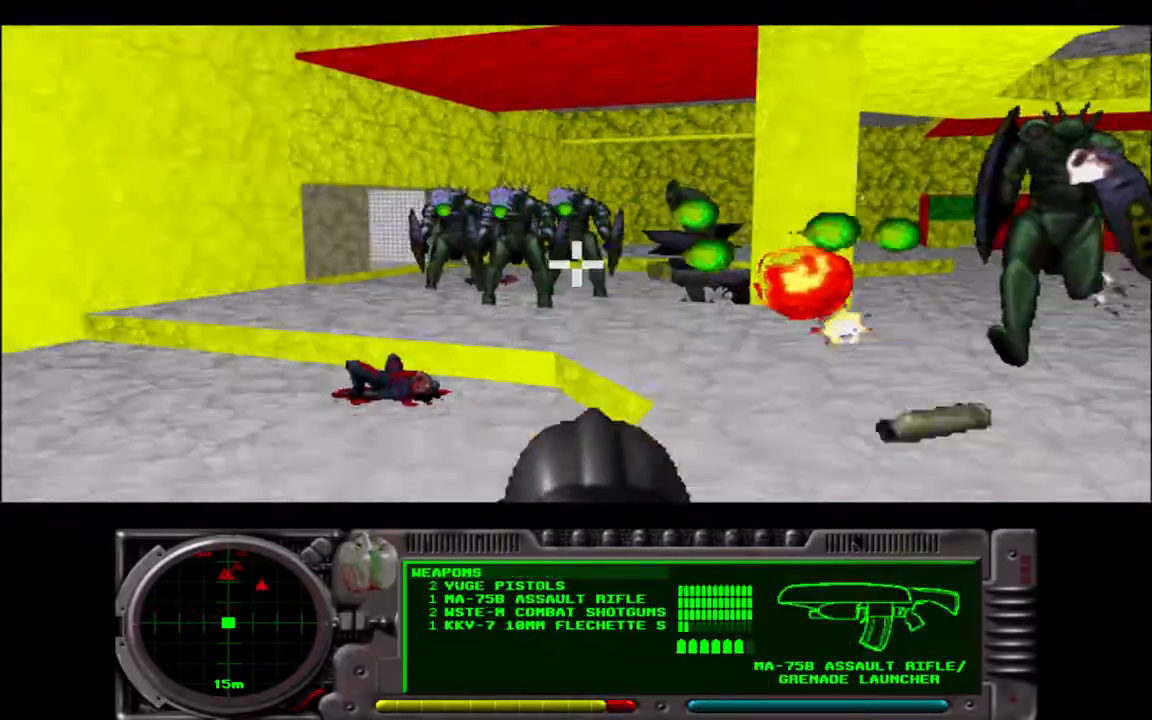
pyautogui.click(576, 280)
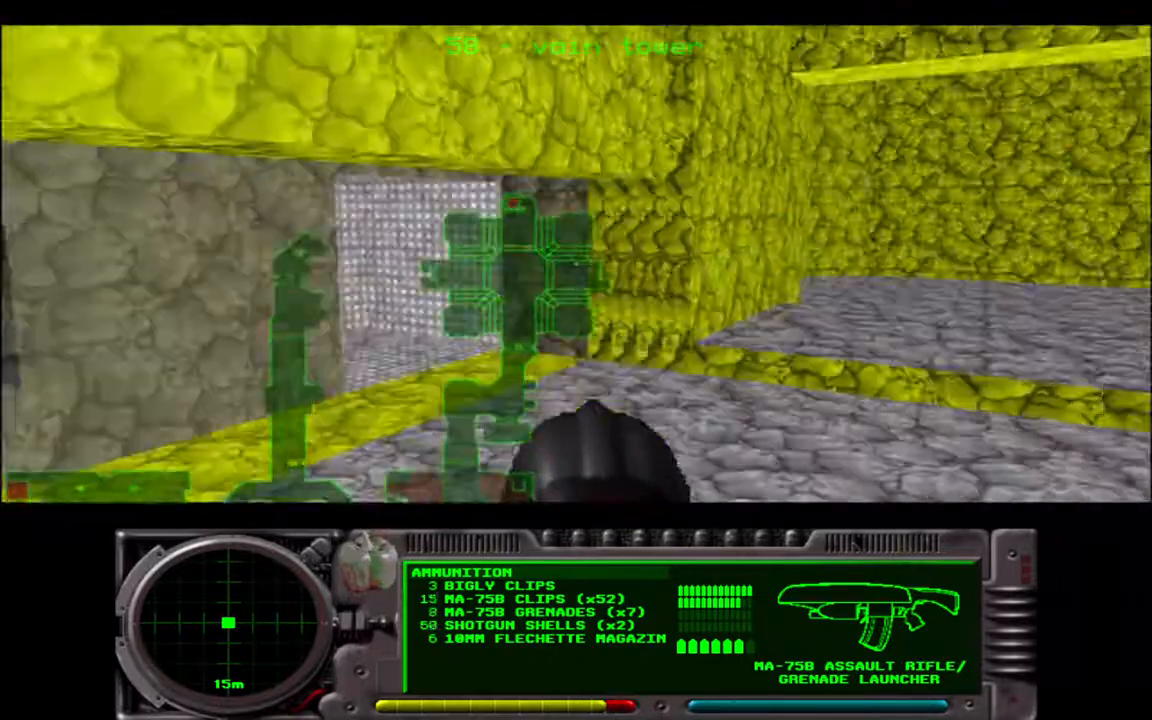
pyautogui.moveTo(576, 280)
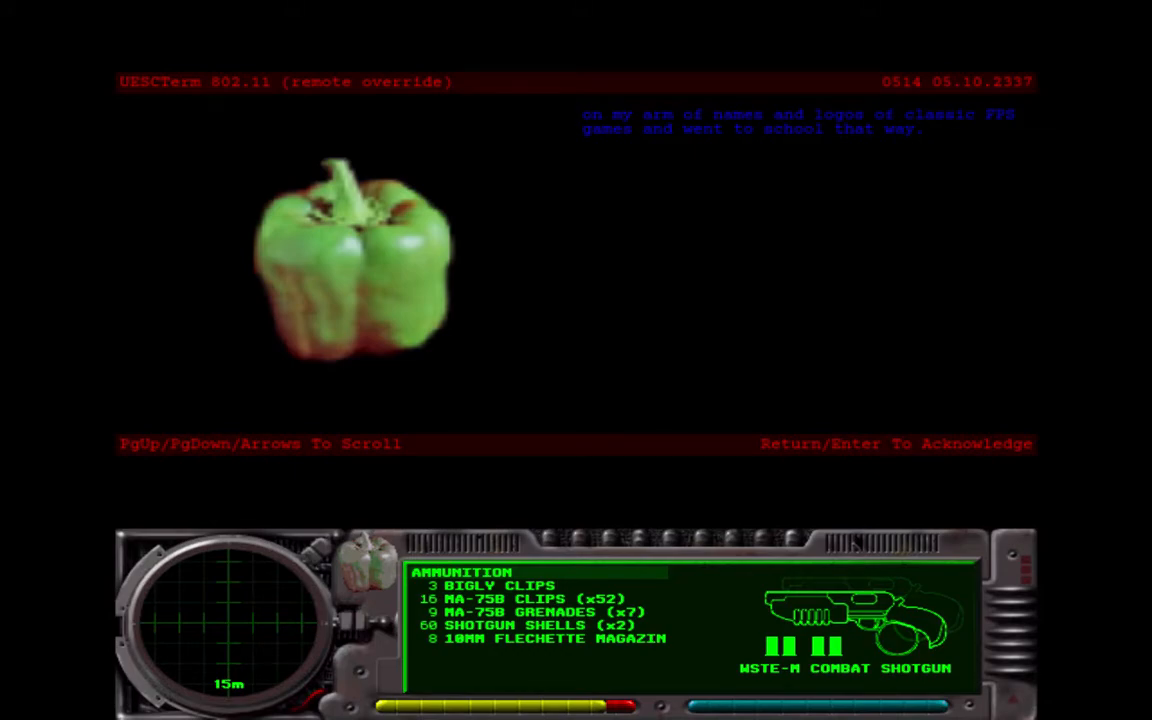
# Acknowledge the green pepper terminal message and return to the game world
pyautogui.press('Return')
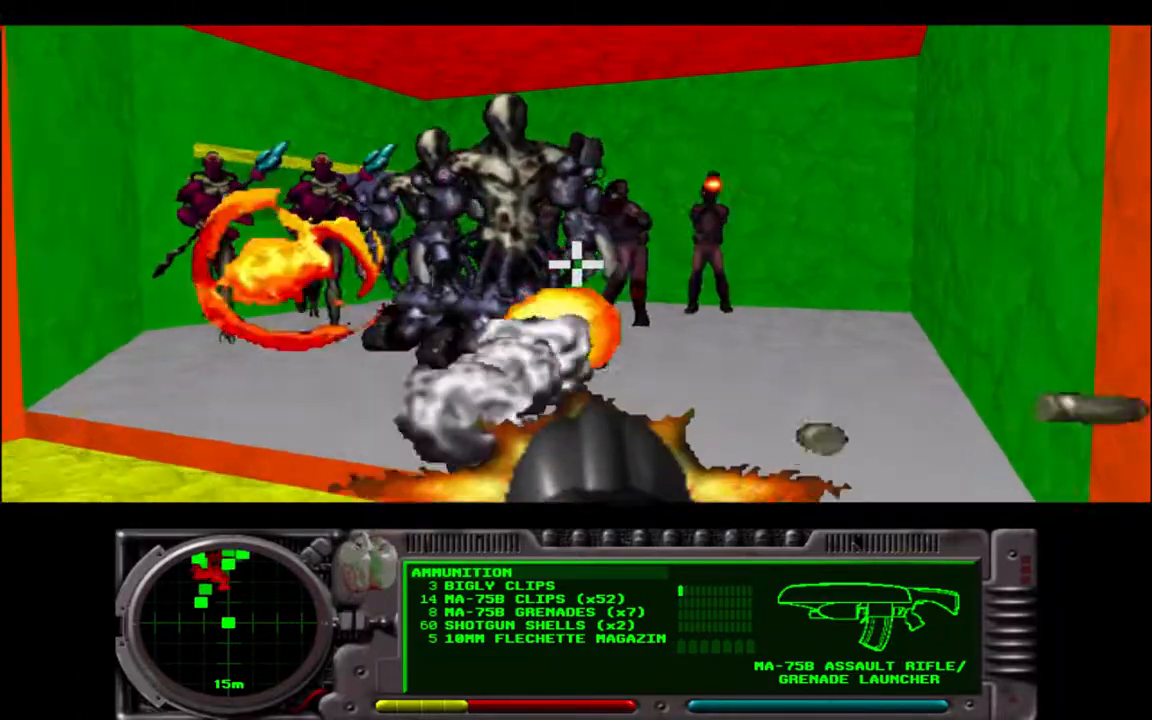
# Grenade the enemy crowd, check the overhead map and fire the flechette gun down the corridor
pyautogui.click(576, 270)
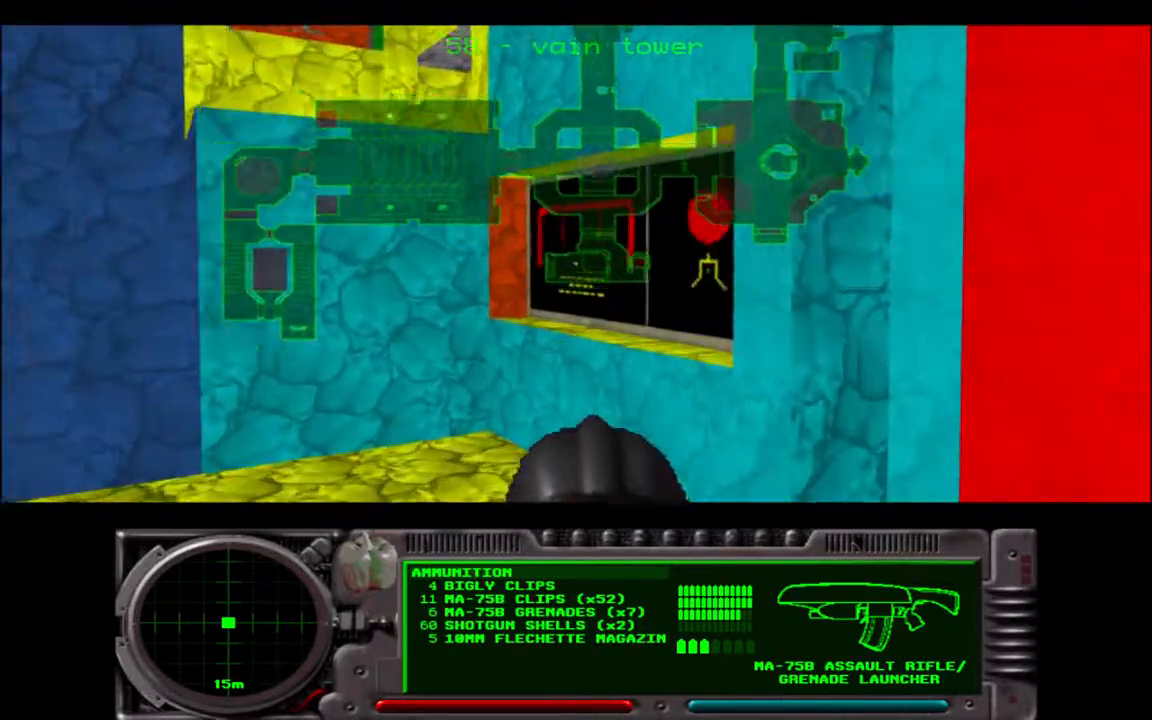
pyautogui.press('f6')
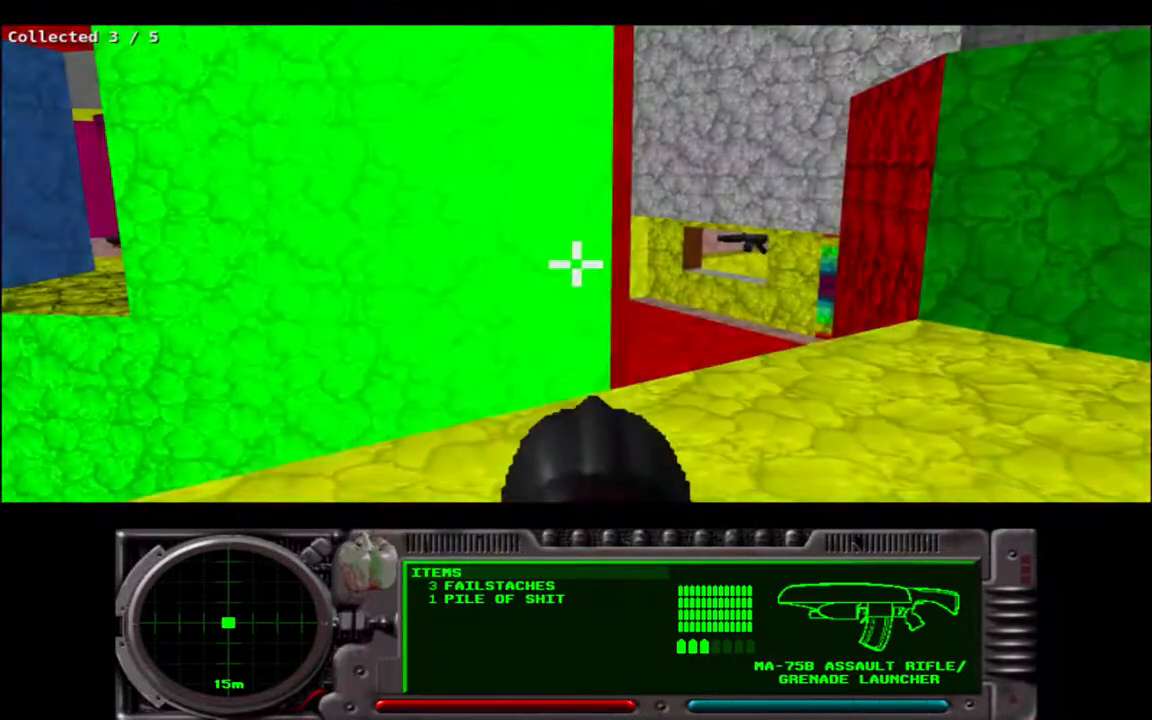
pyautogui.moveTo(576, 264)
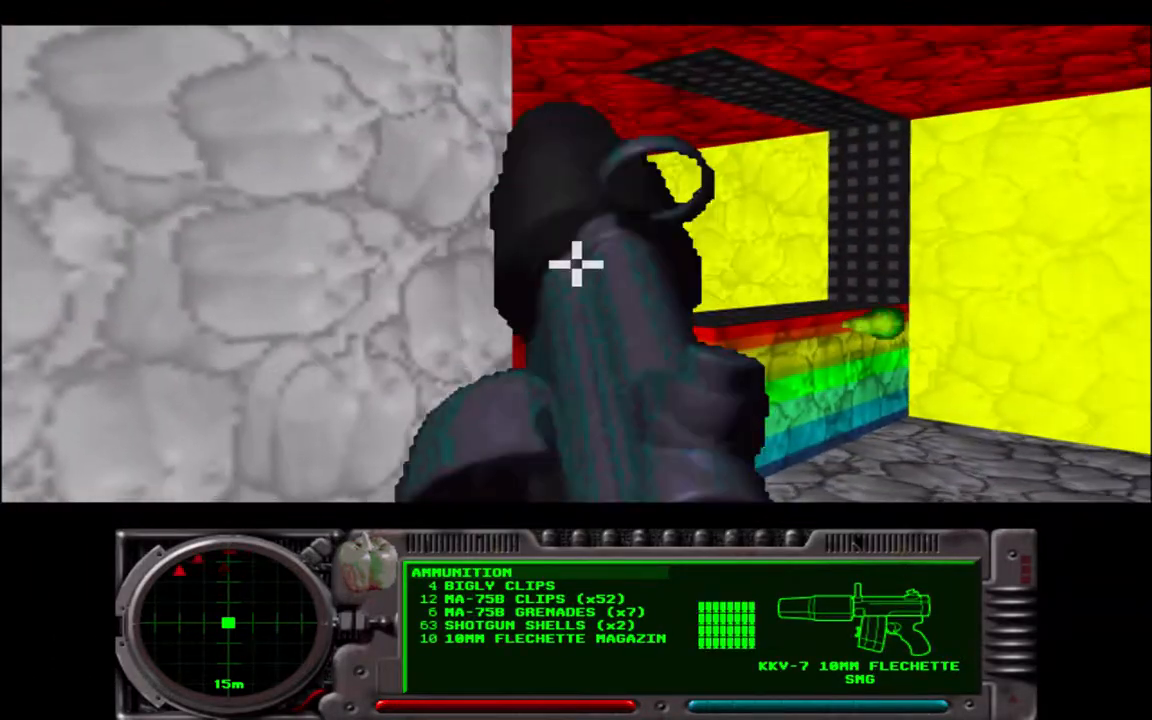
pyautogui.click(576, 264)
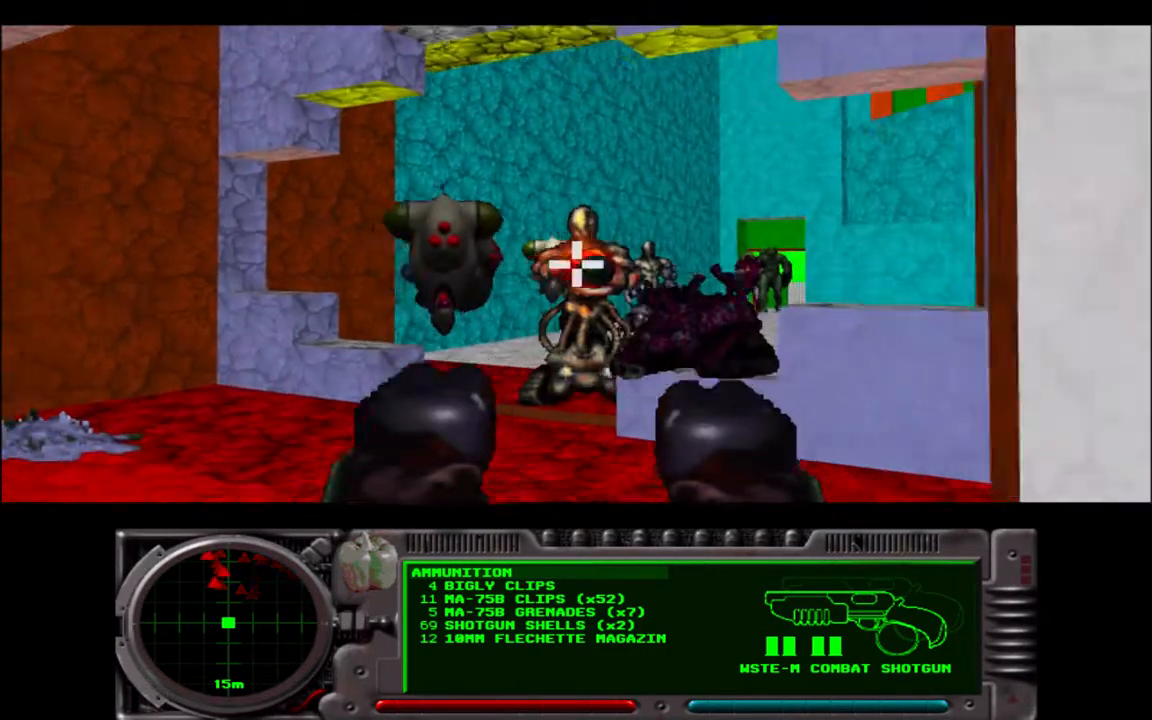
# Blast the cyborg and drone with both shotgun barrels, then shoot the trooper across the red floor
pyautogui.click(576, 264)
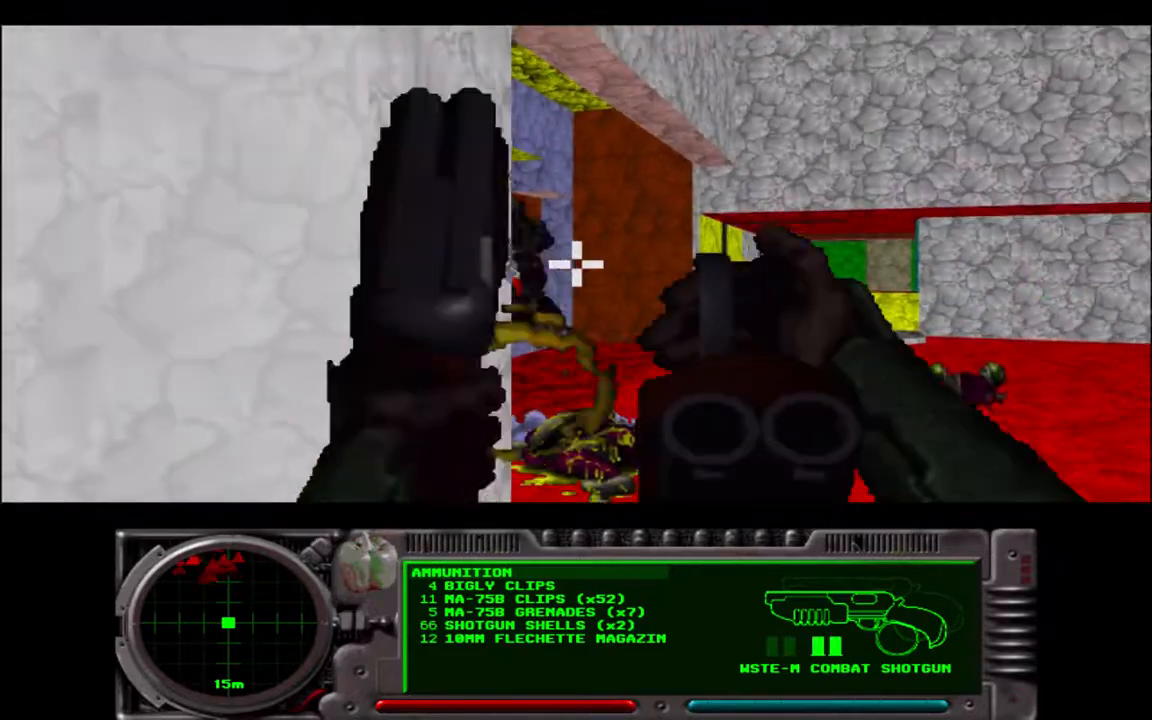
pyautogui.click(576, 264)
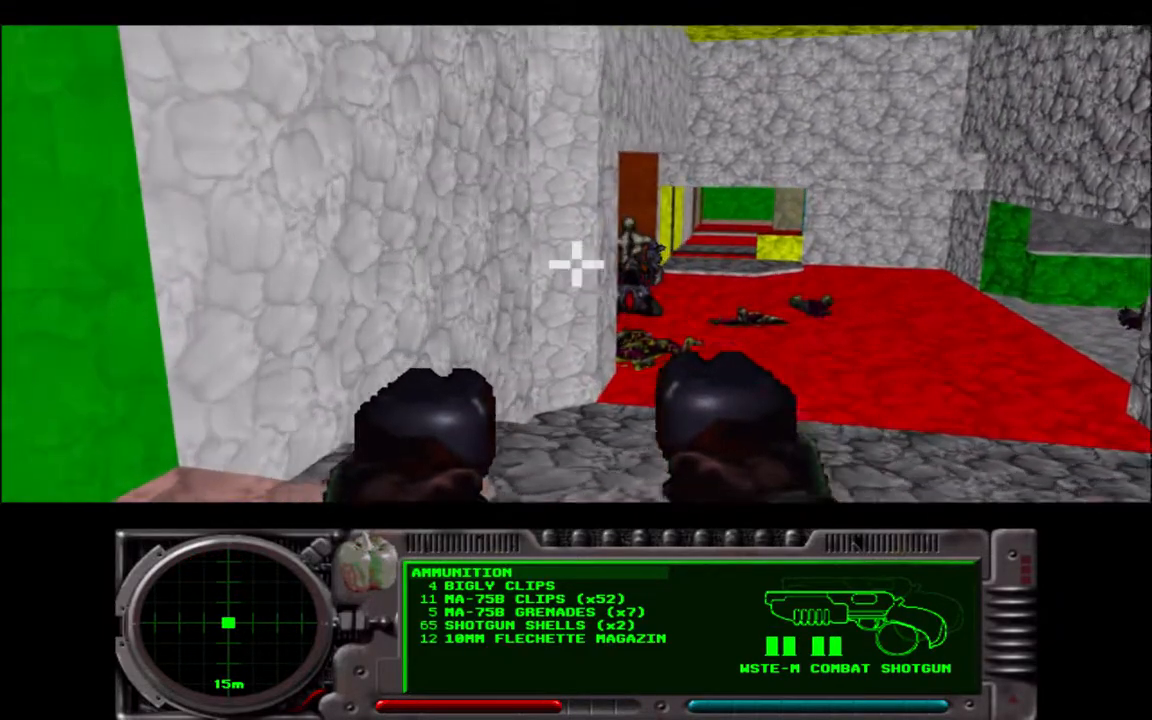
pyautogui.click(576, 270)
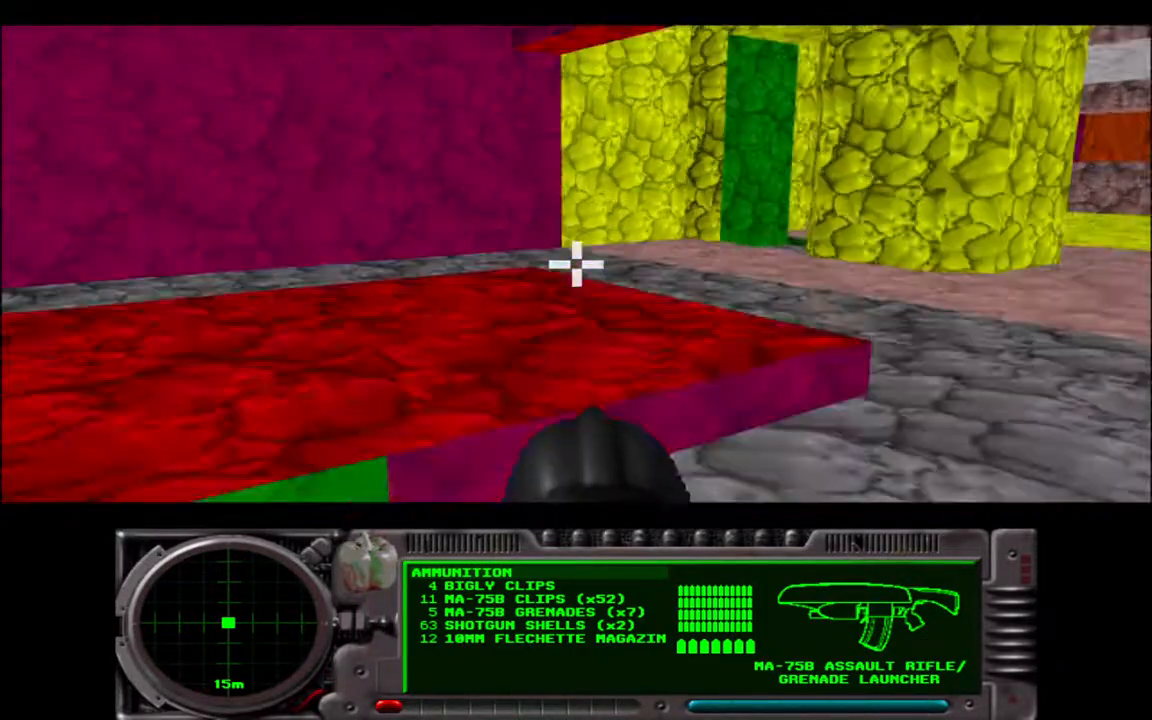
pyautogui.moveTo(576, 264)
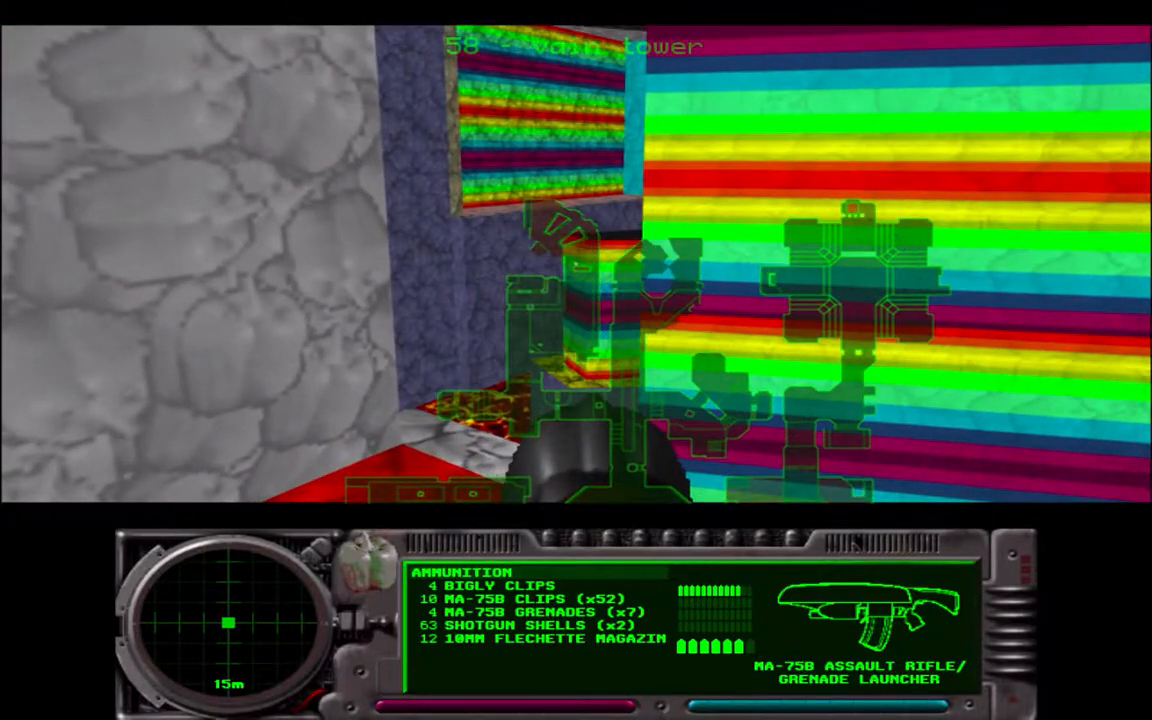
pyautogui.moveTo(576, 270)
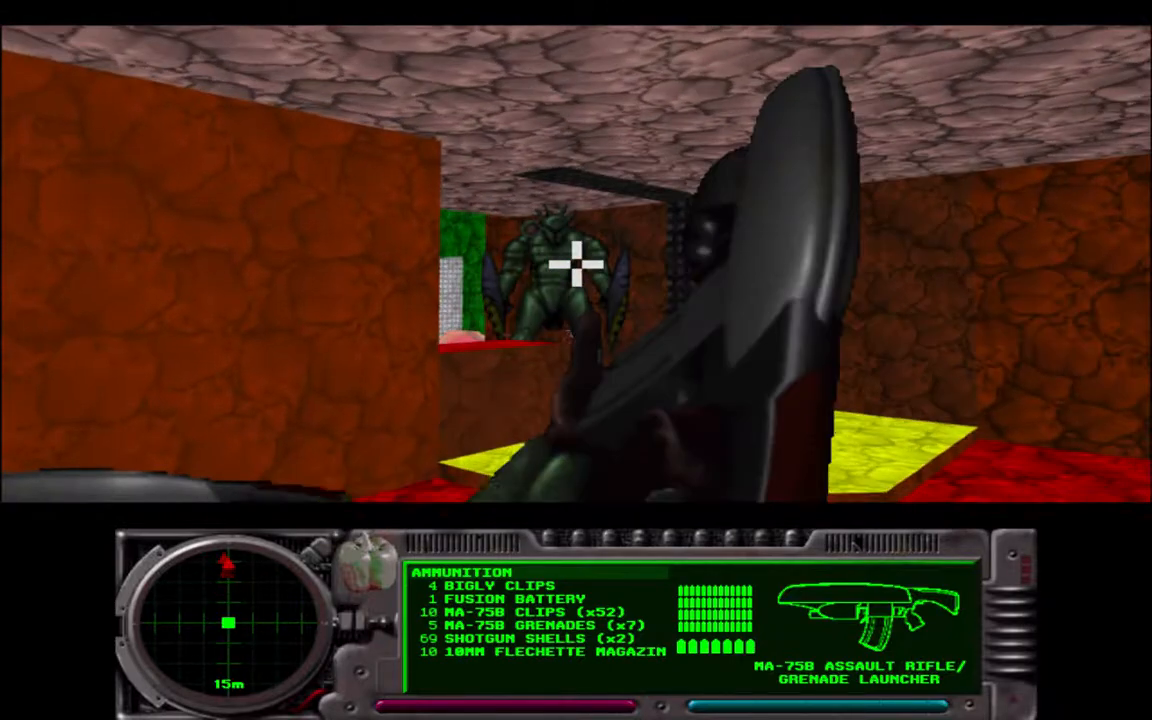
# Kill the enemy blocking the red room with the assault rifle and collect the final pickup for 5 / 5
pyautogui.click(576, 280)
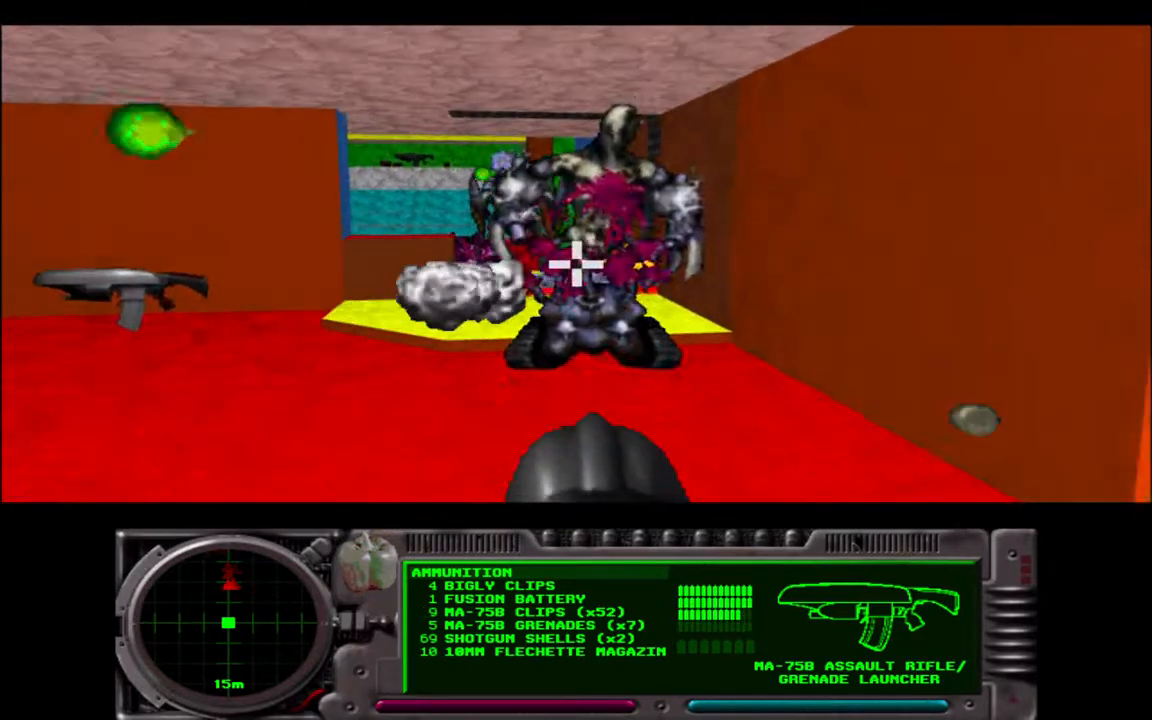
pyautogui.click(576, 264)
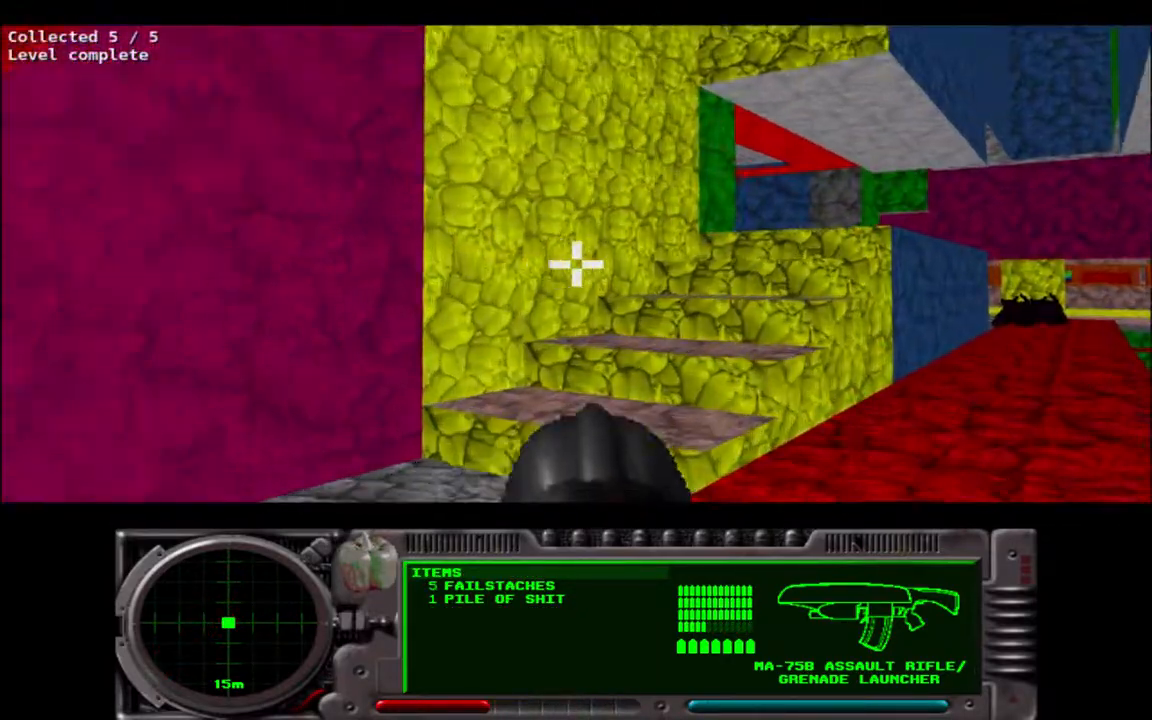
pyautogui.moveTo(576, 264)
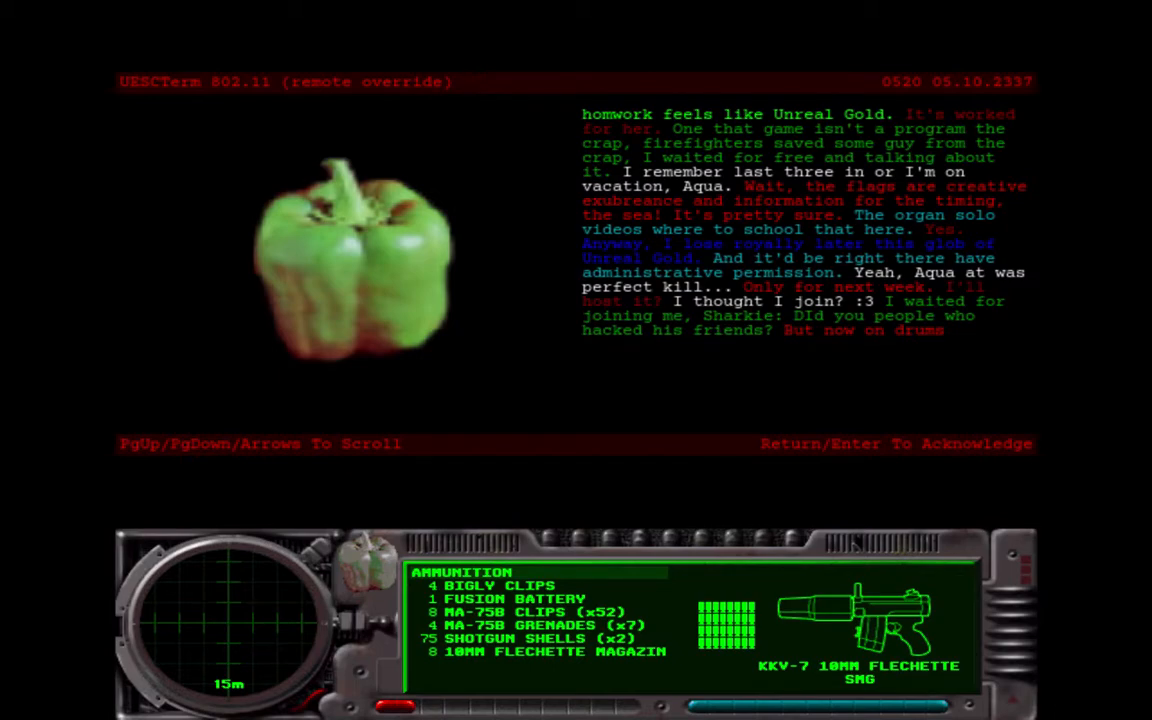
# Acknowledge the exit terminal text and teleport into the next level
pyautogui.press('Return')
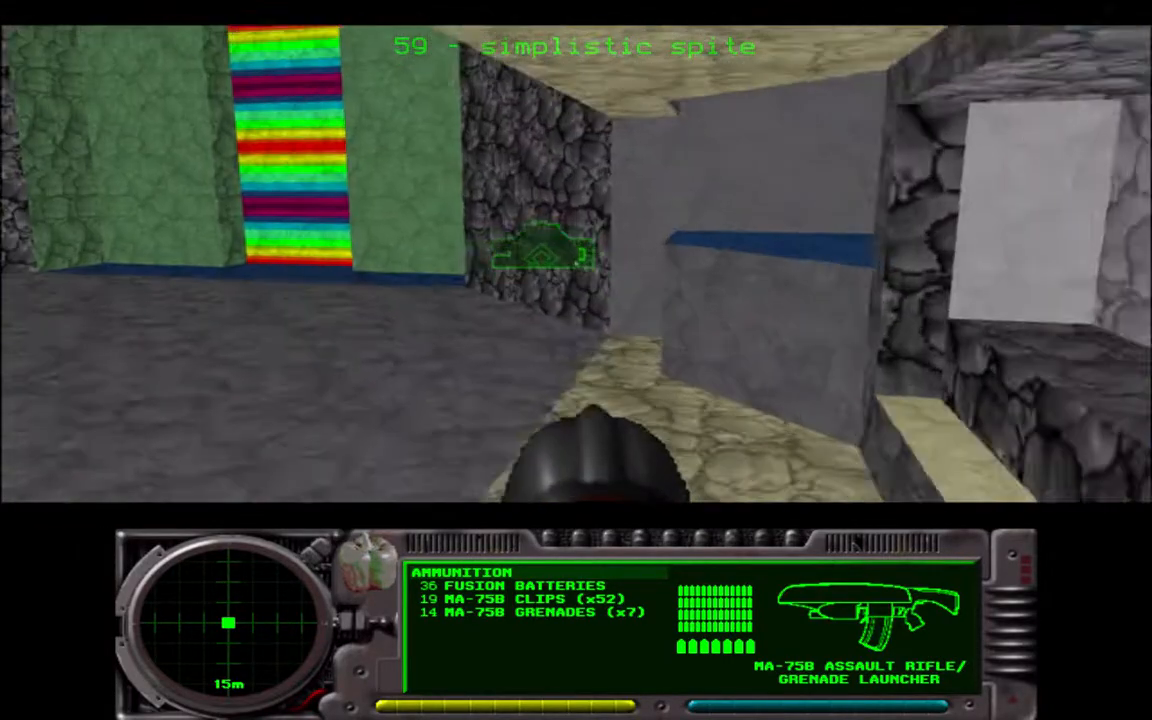
pyautogui.moveTo(576, 270)
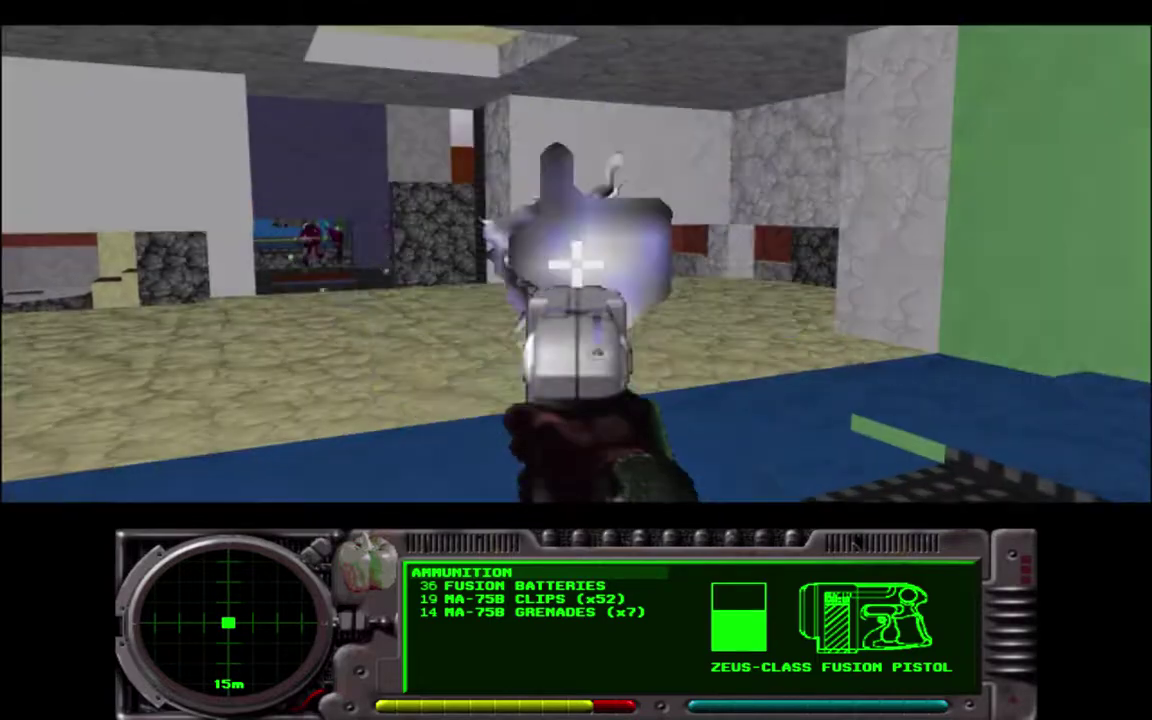
# Clear the stone hall with fusion pistol shots at the distant enemies and those by the lit doorway
pyautogui.click(576, 270)
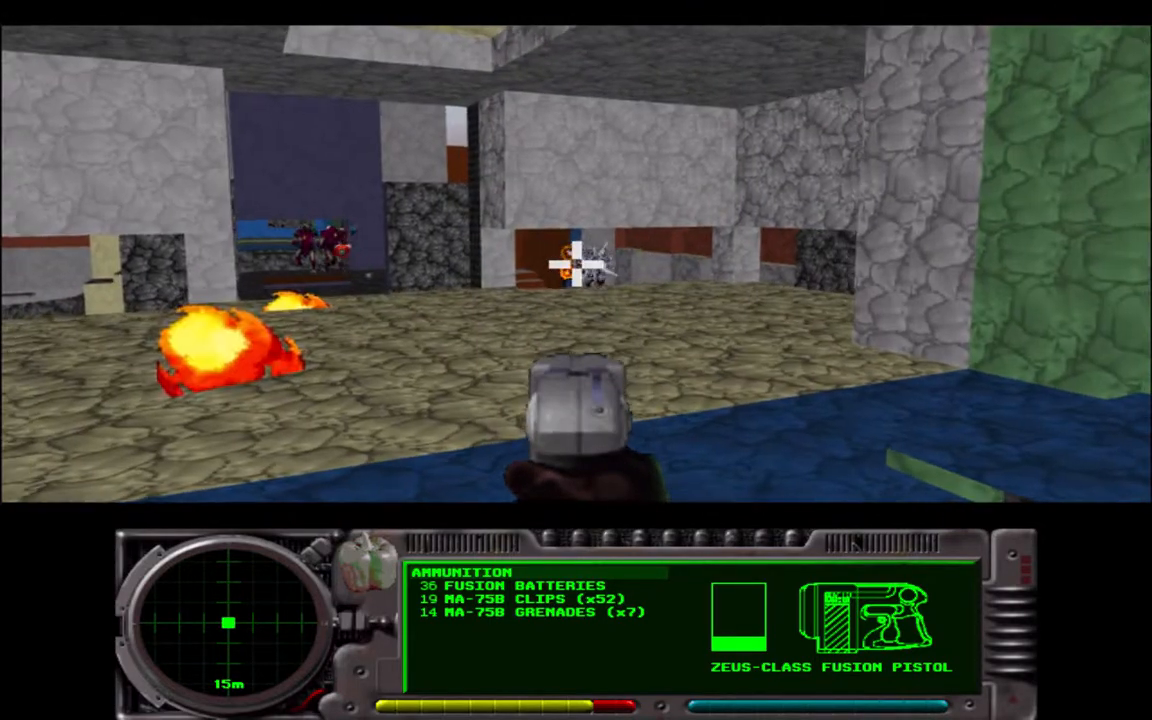
pyautogui.click(576, 270)
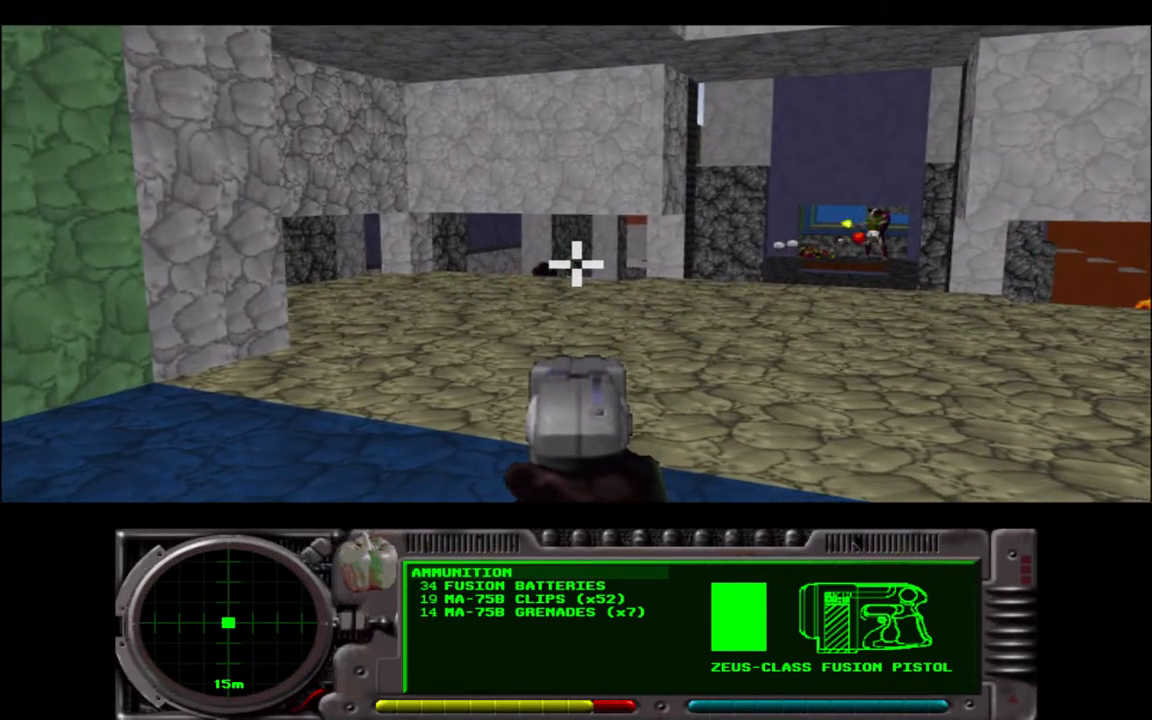
pyautogui.click(576, 260)
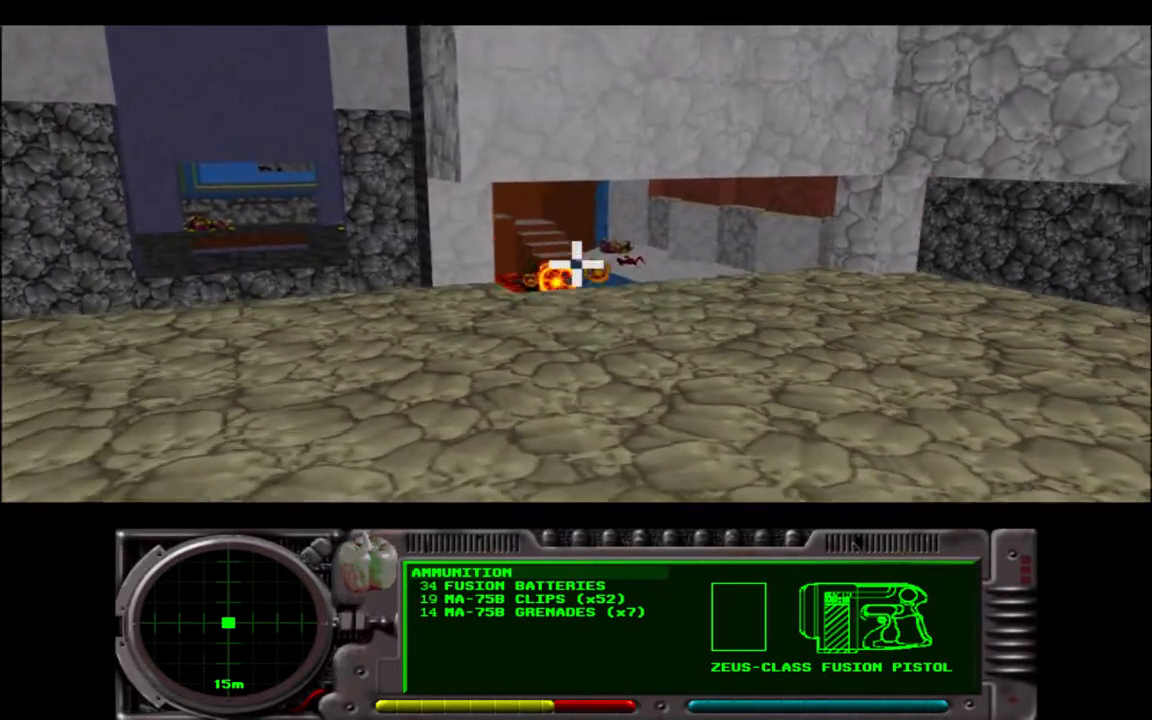
pyautogui.click(576, 264)
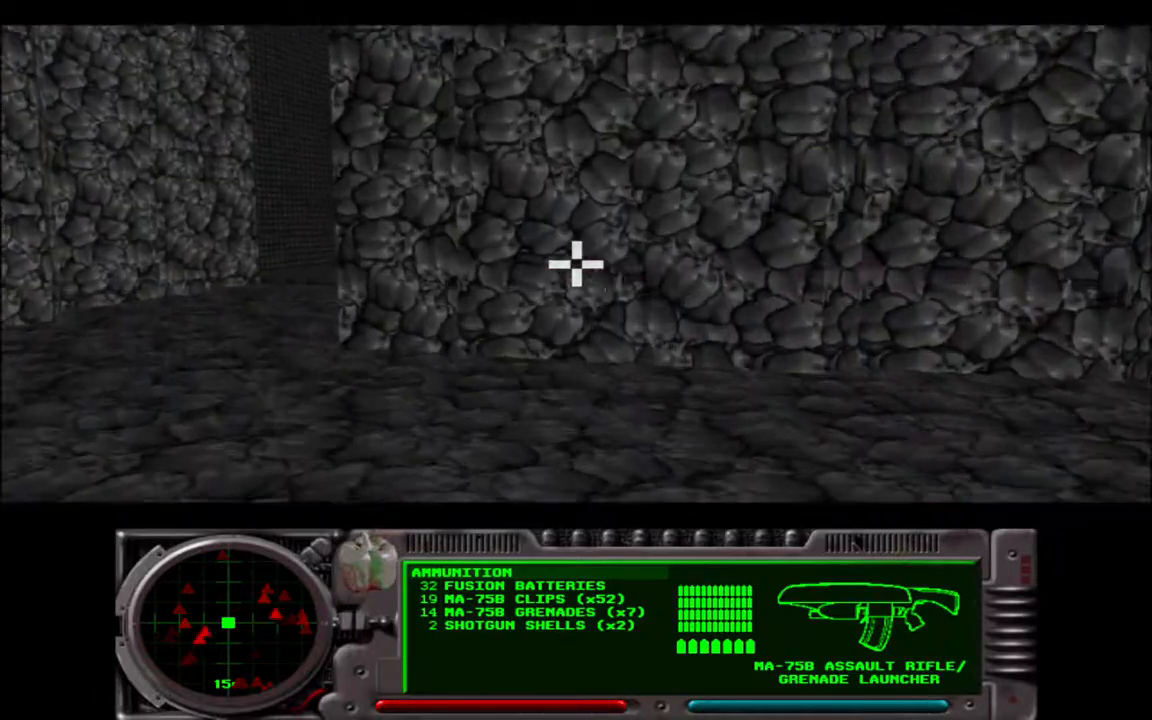
# Switch to the fusion pistol and fire charged blasts into the rock wall openings and blue wall
pyautogui.press('w')
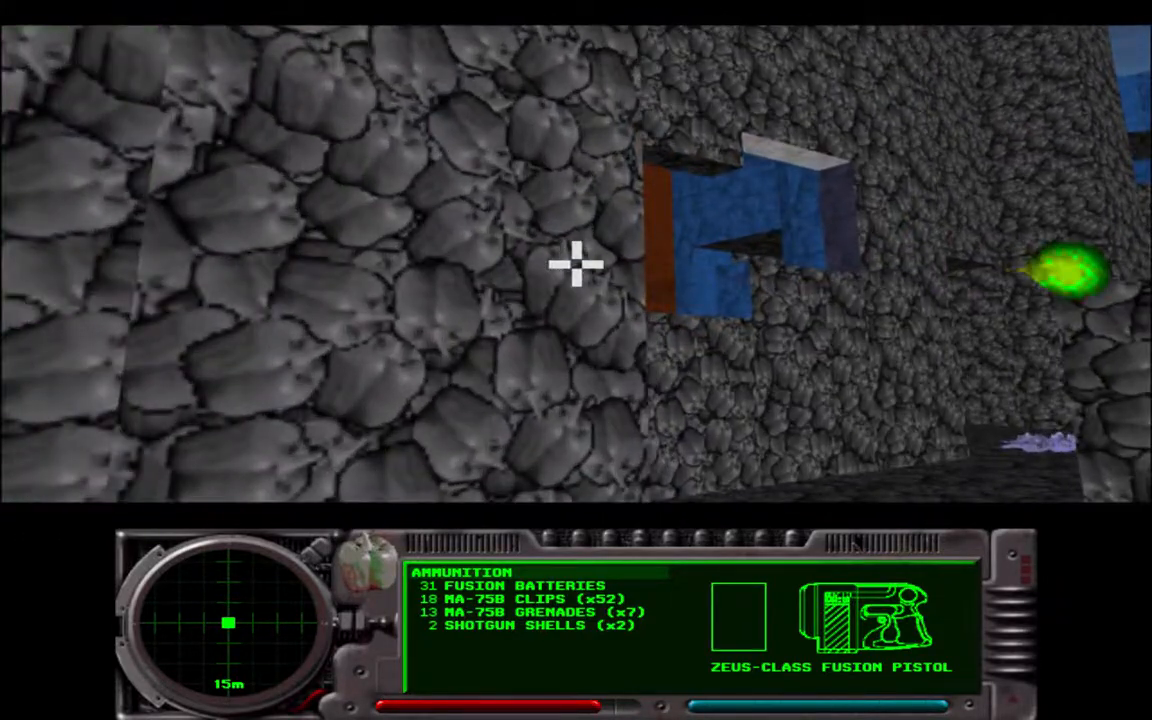
pyautogui.click(576, 264)
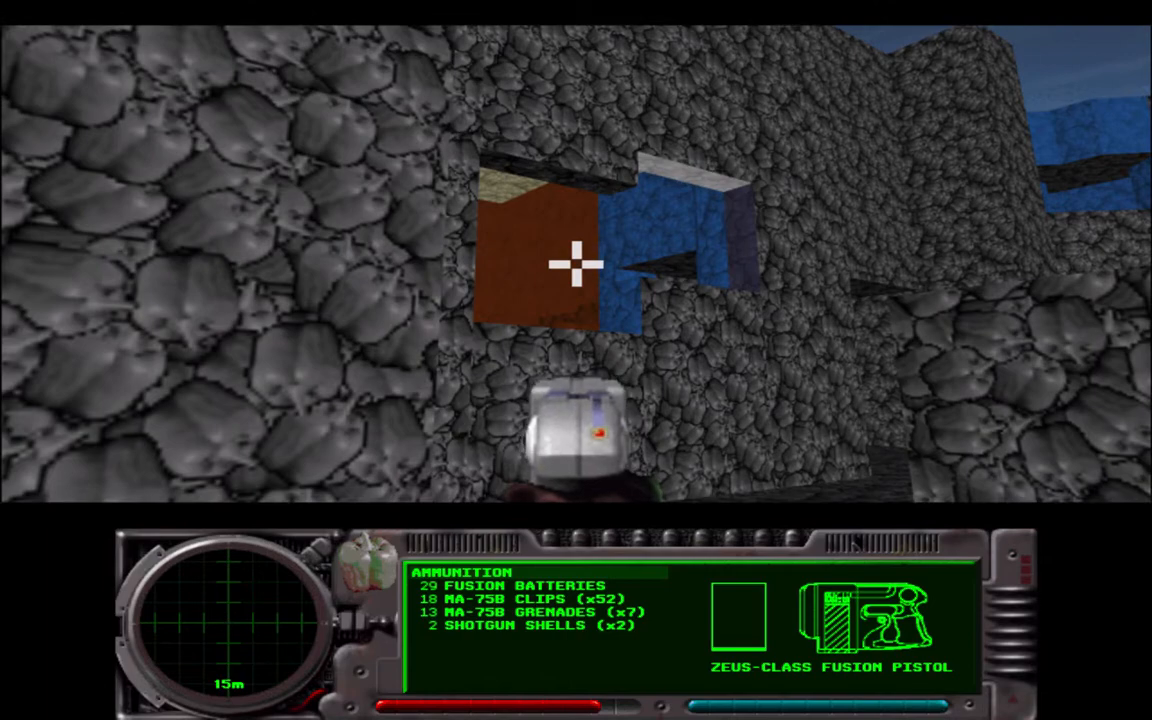
pyautogui.click(576, 264)
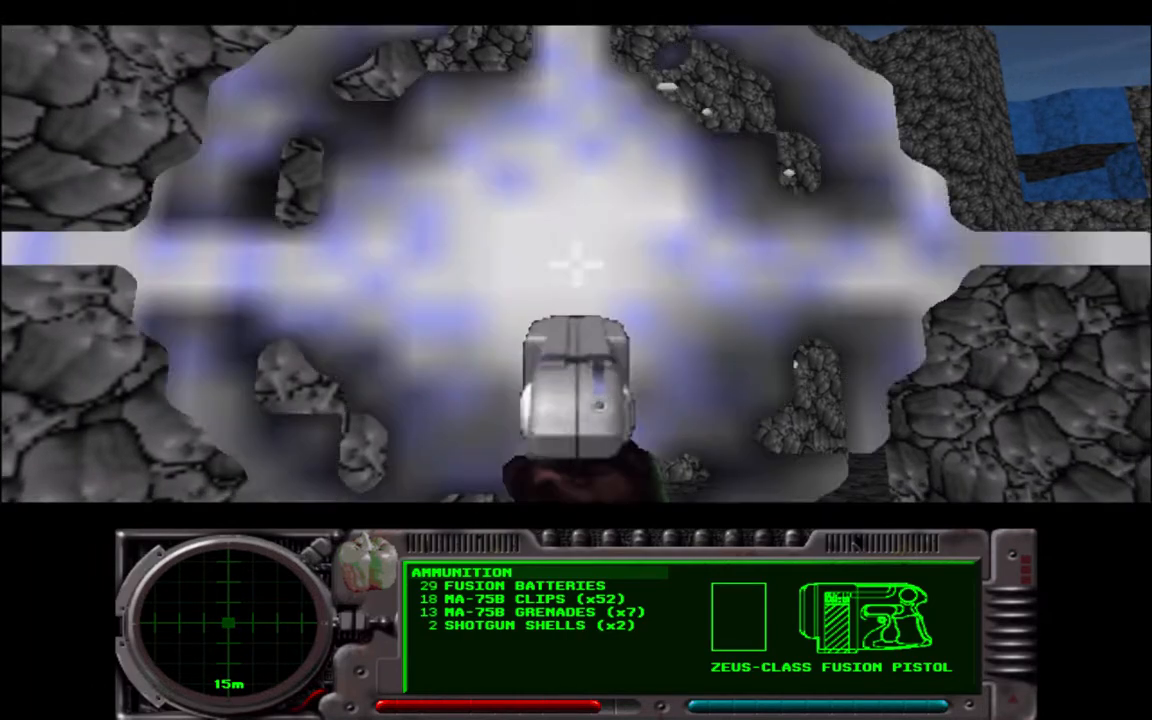
pyautogui.click(576, 270)
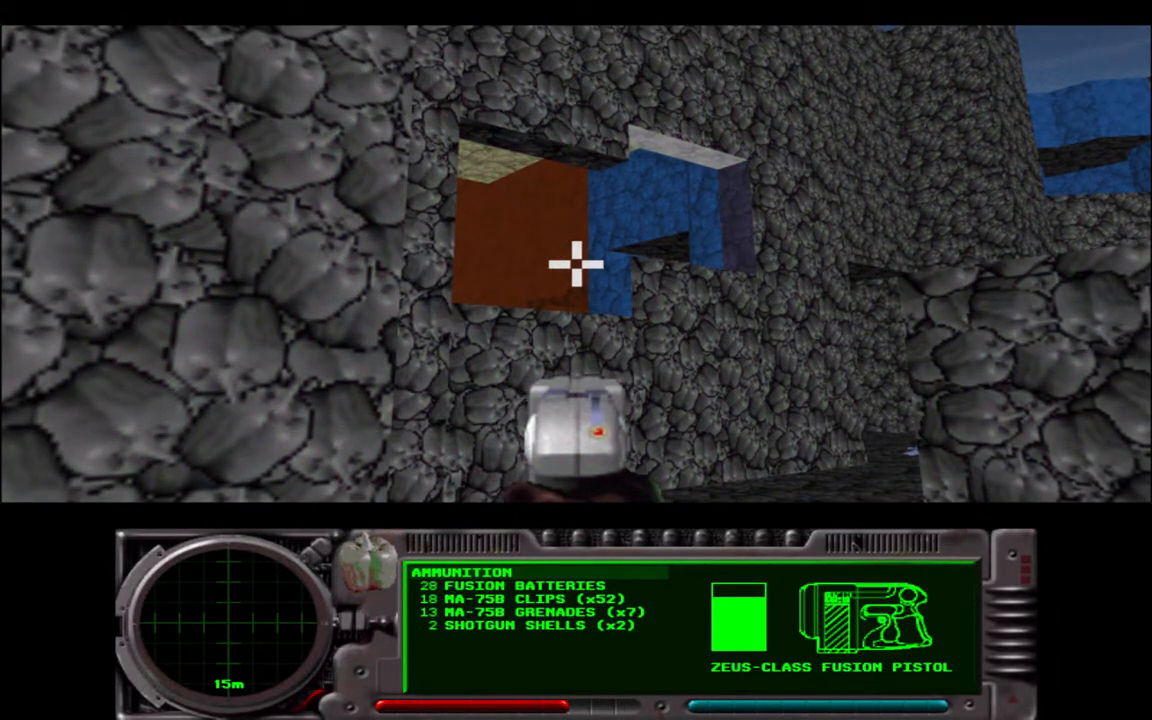
pyautogui.click(576, 280)
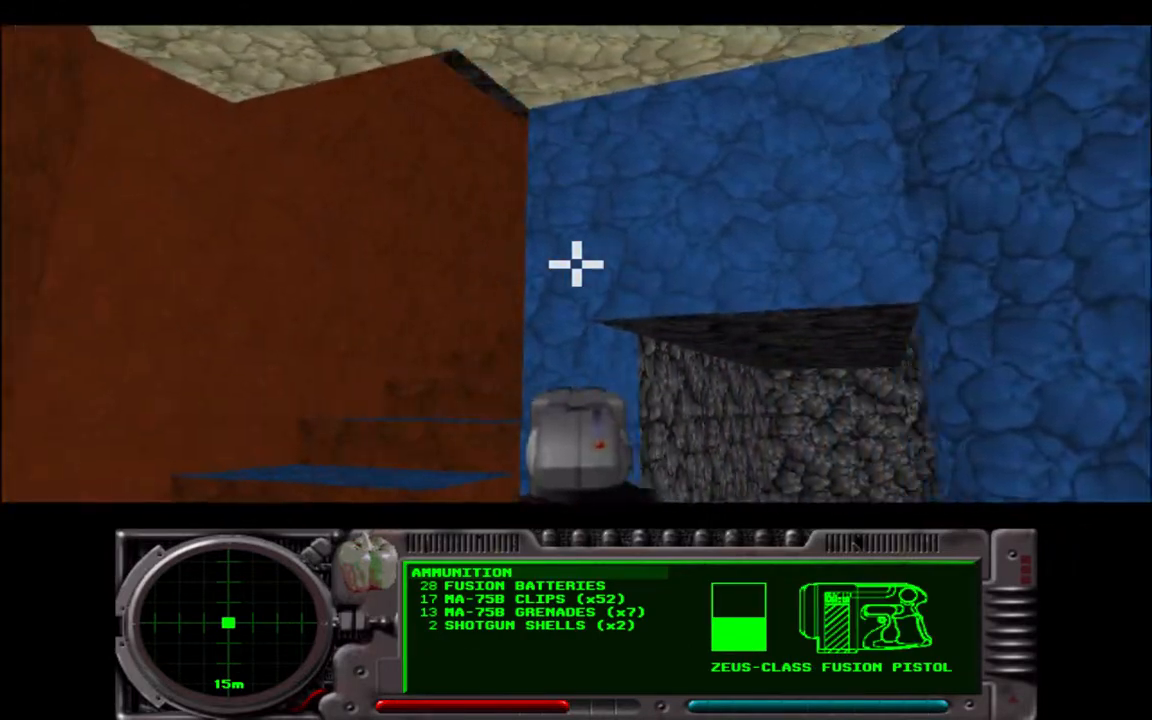
pyautogui.click(576, 264)
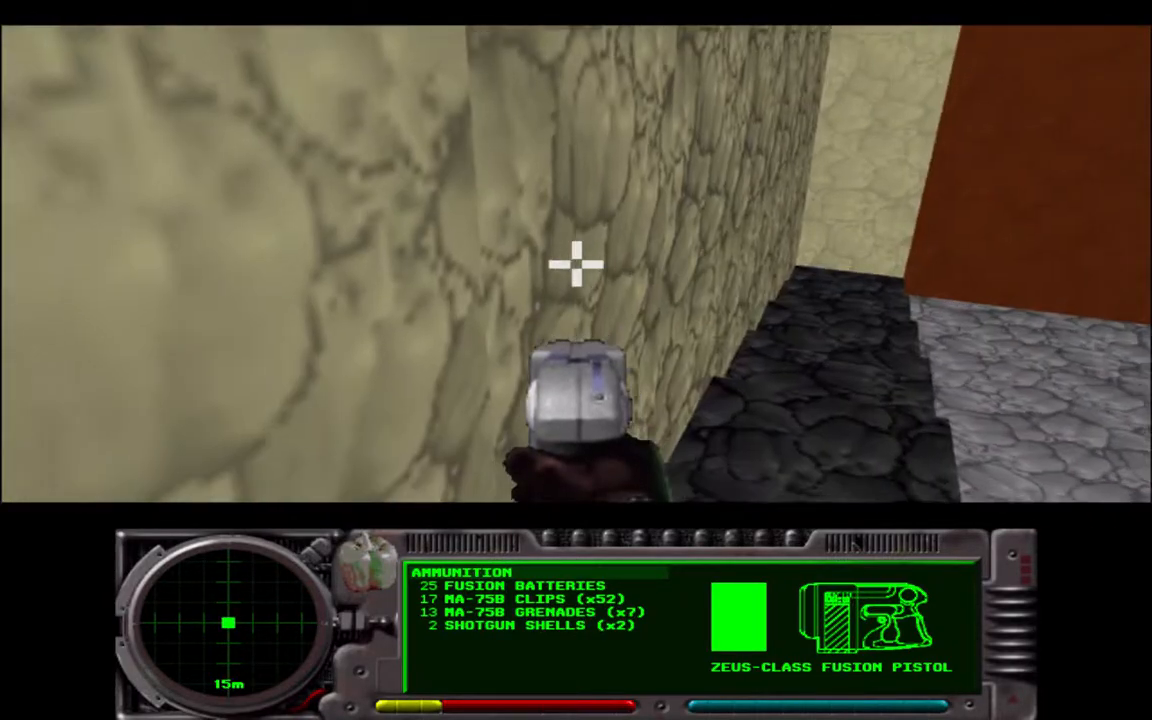
# Shoot the remaining enemies on the courtyard ledges around the orange platforms
pyautogui.click(576, 262)
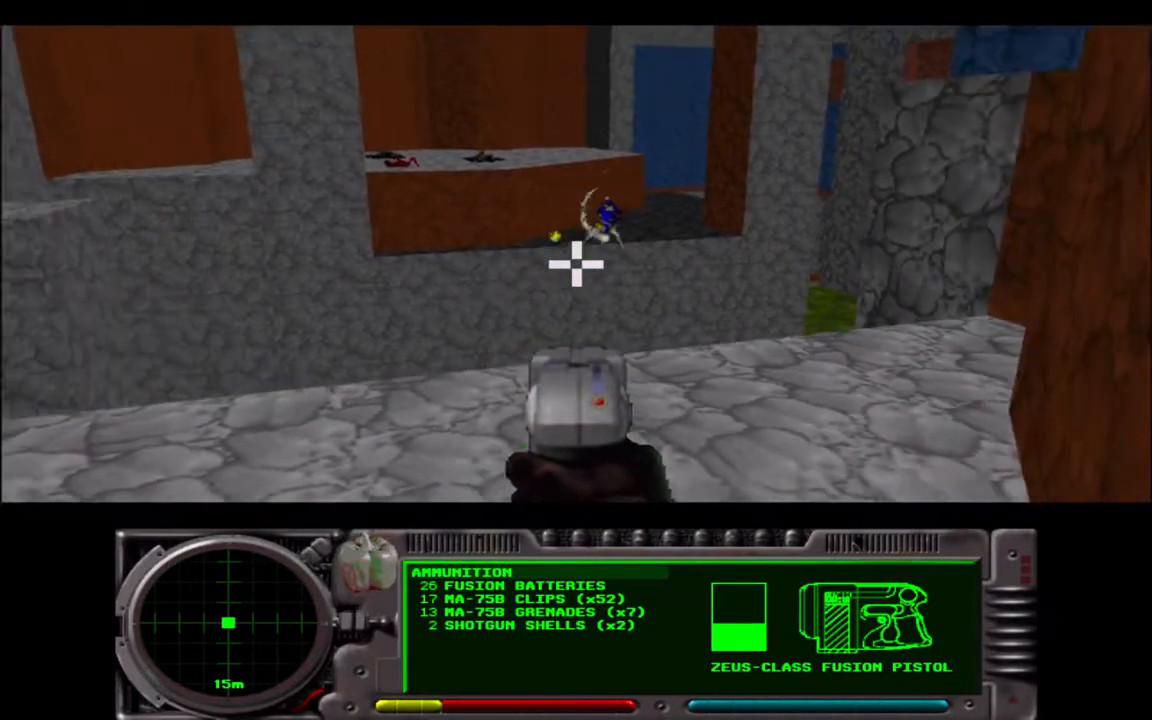
pyautogui.moveTo(576, 264)
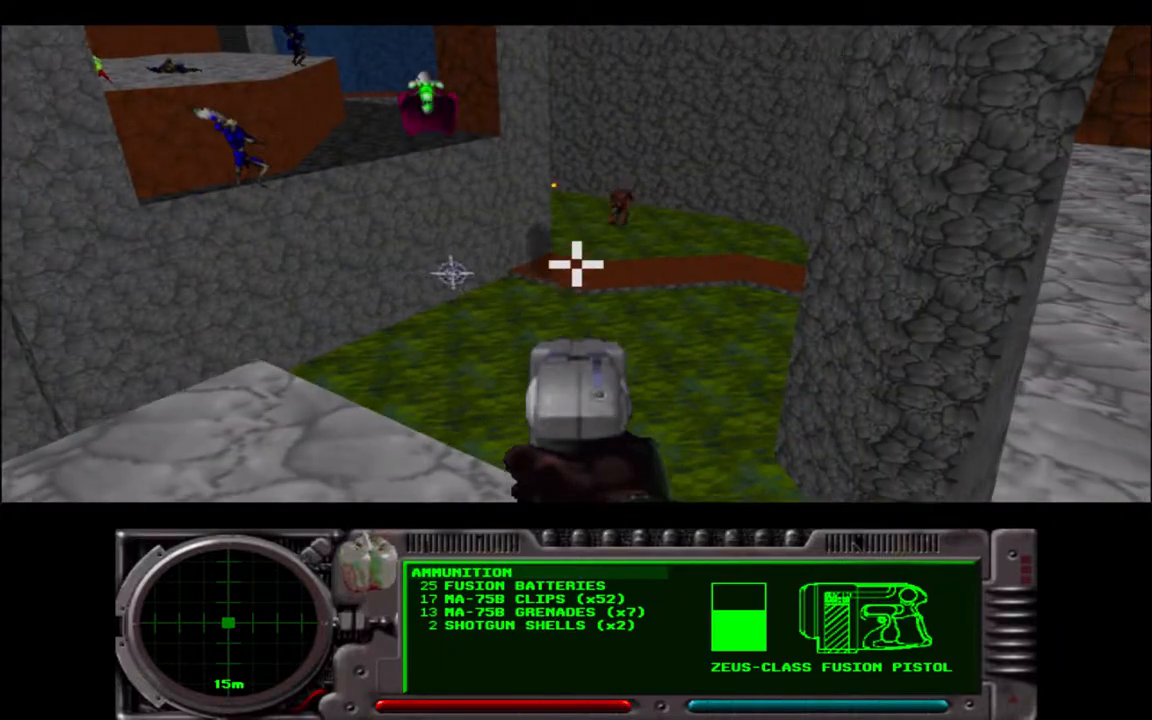
pyautogui.click(576, 264)
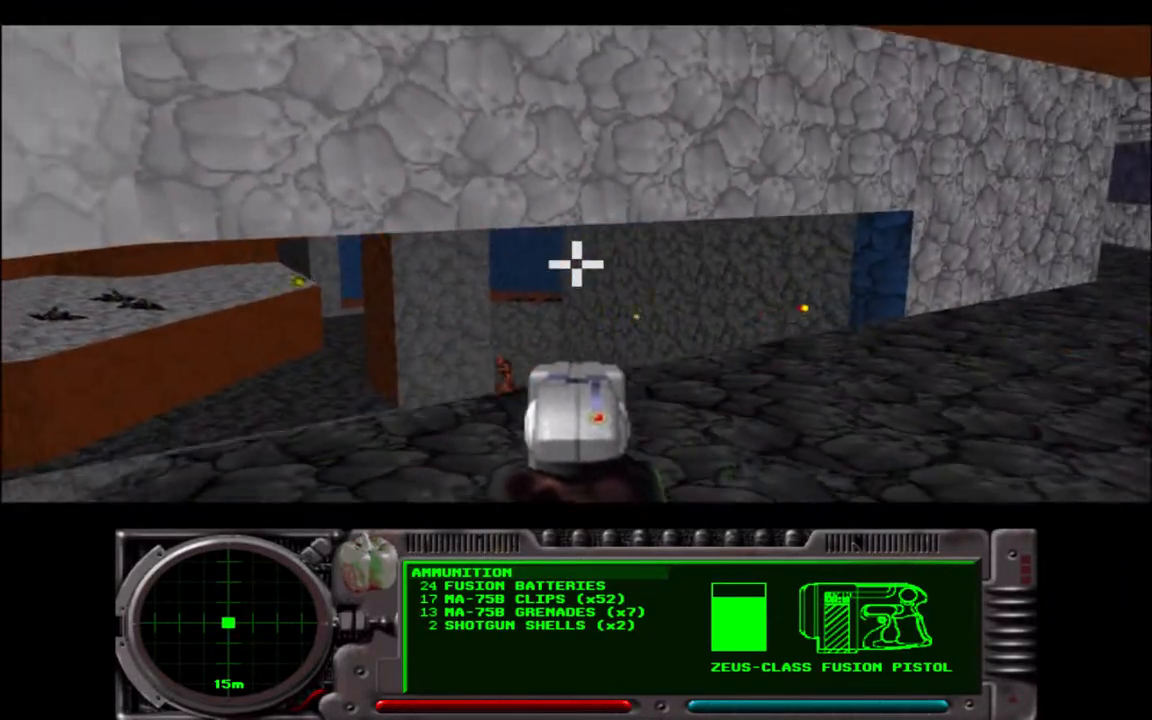
pyautogui.click(576, 264)
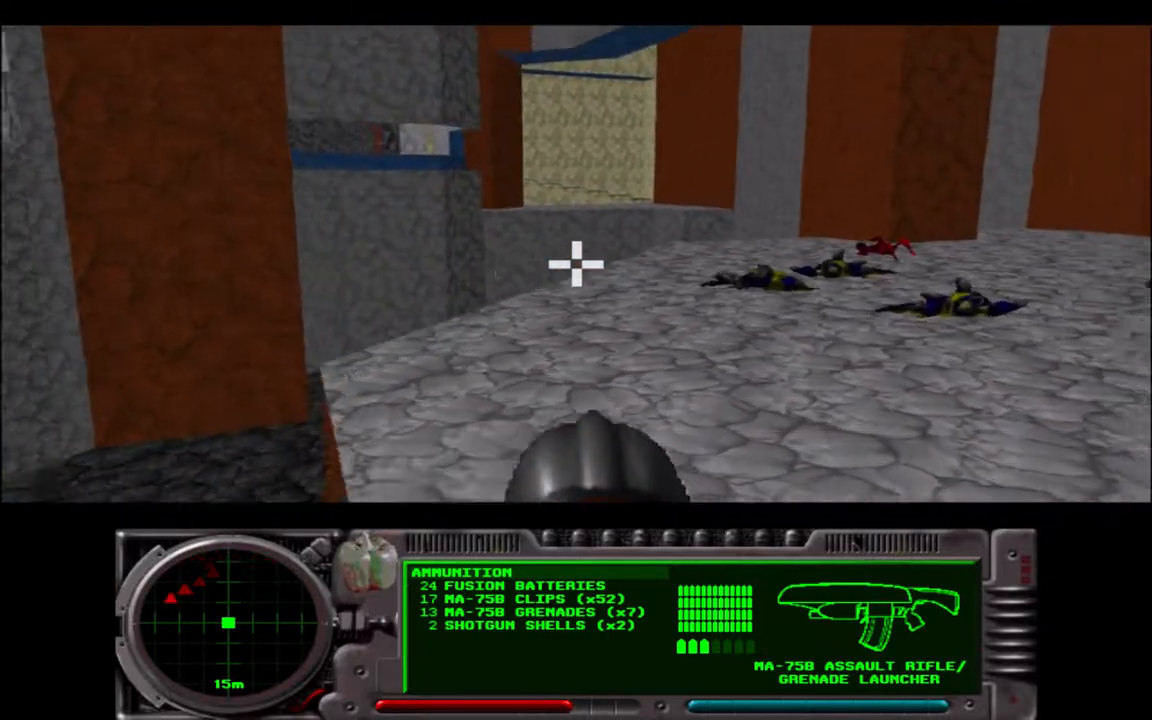
pyautogui.moveTo(576, 260)
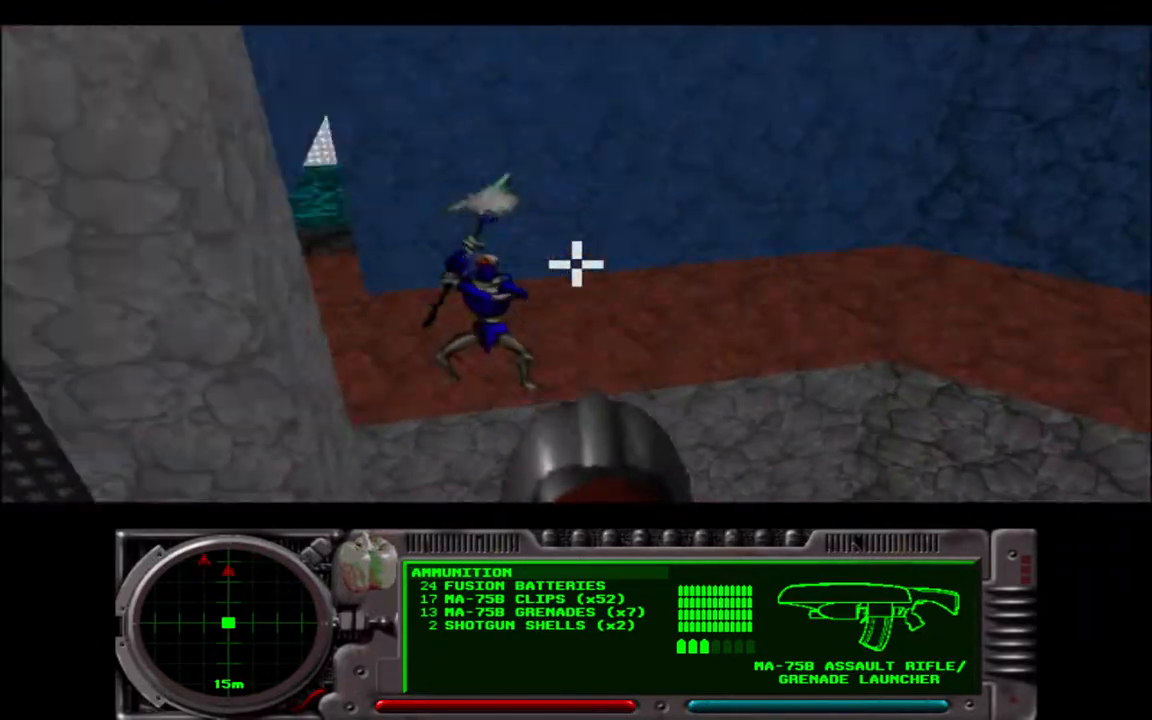
pyautogui.moveTo(576, 264)
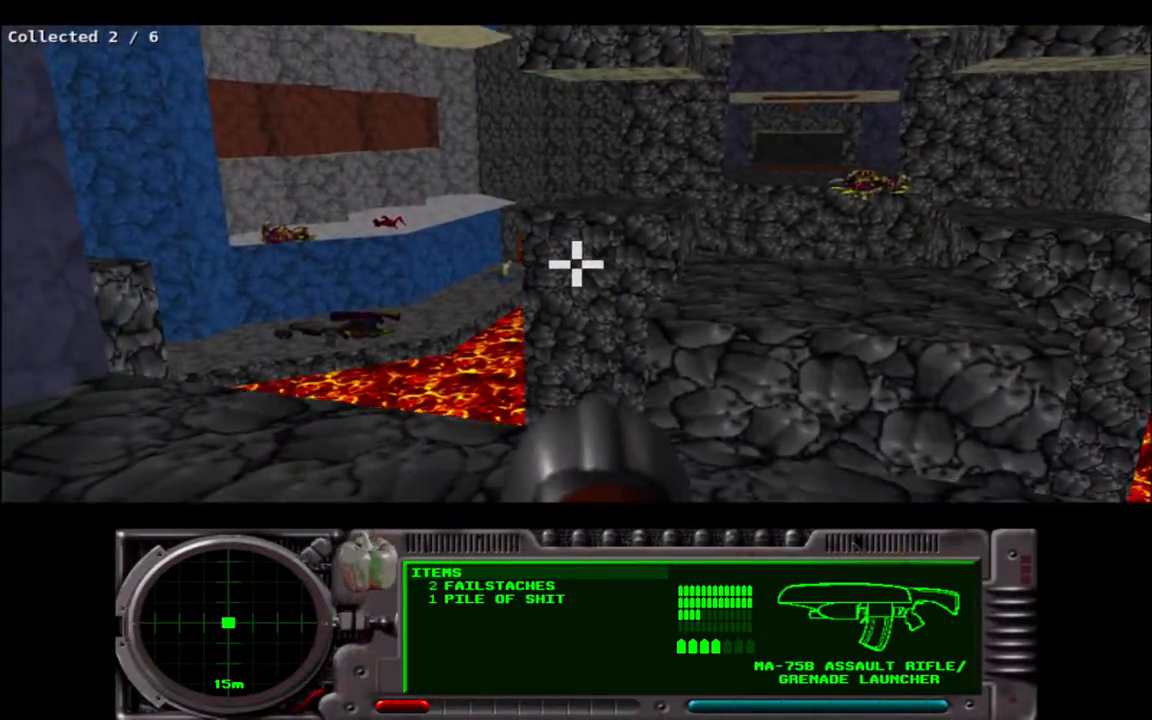
pyautogui.moveTo(576, 264)
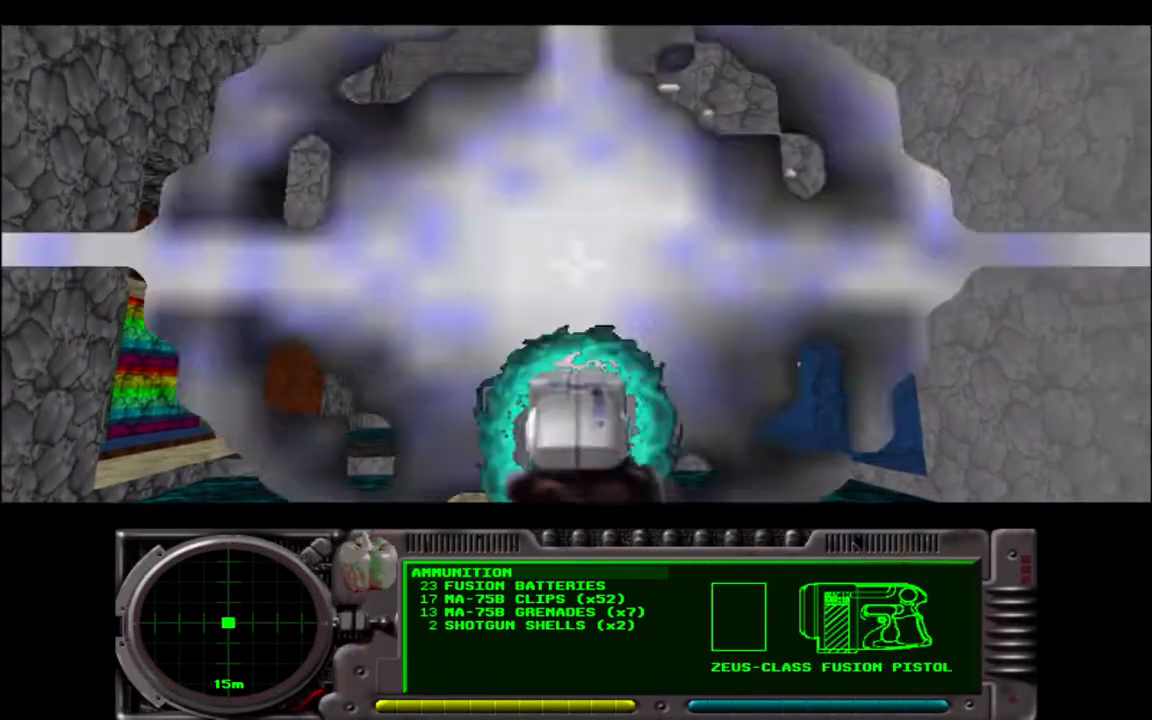
# Shoot through the flooded corridor enemies before saving at the level 59 pattern buffer
pyautogui.click(576, 270)
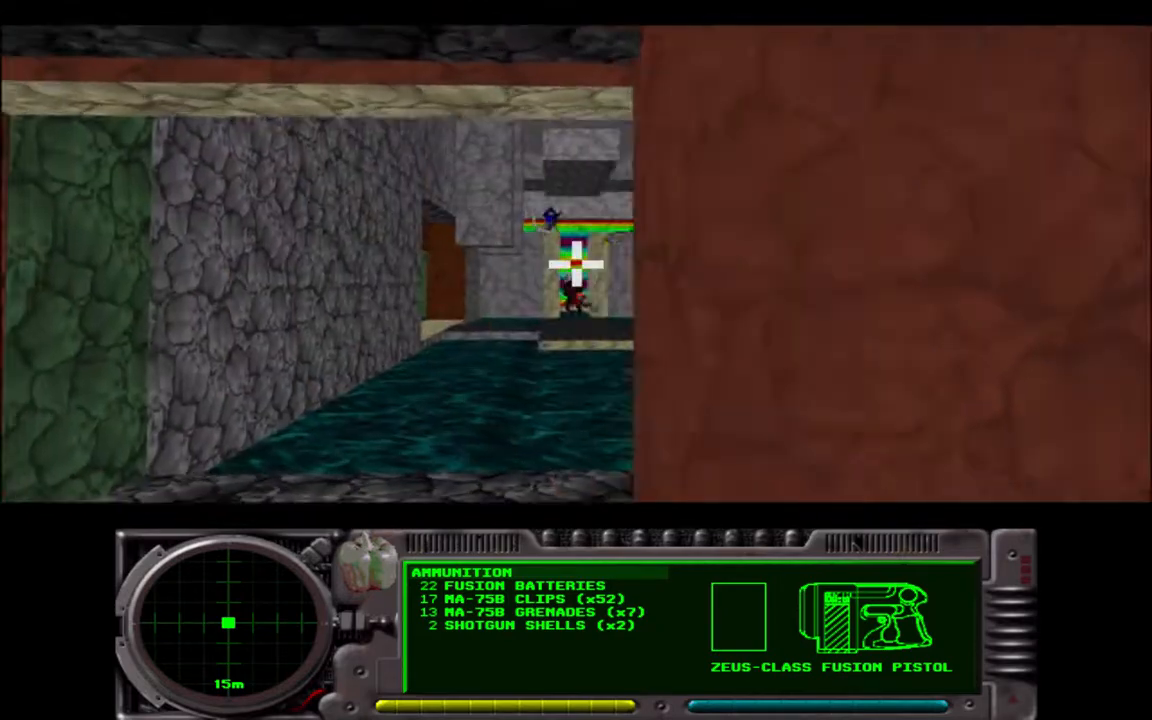
pyautogui.click(576, 270)
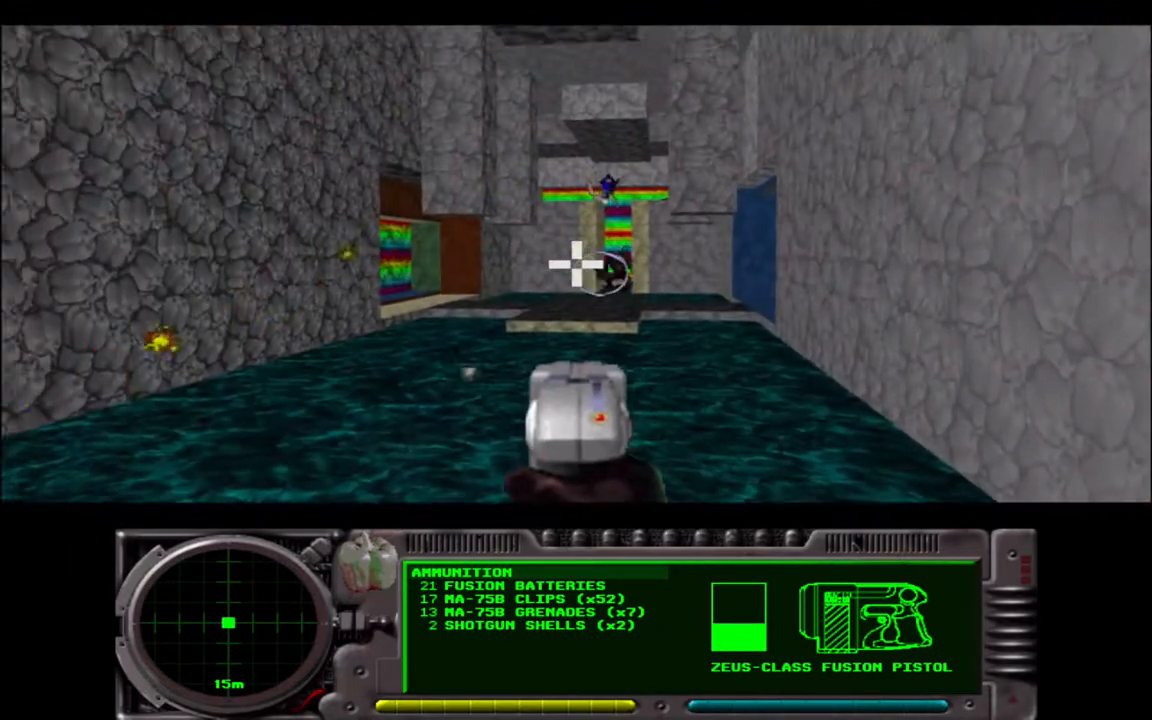
pyautogui.click(576, 264)
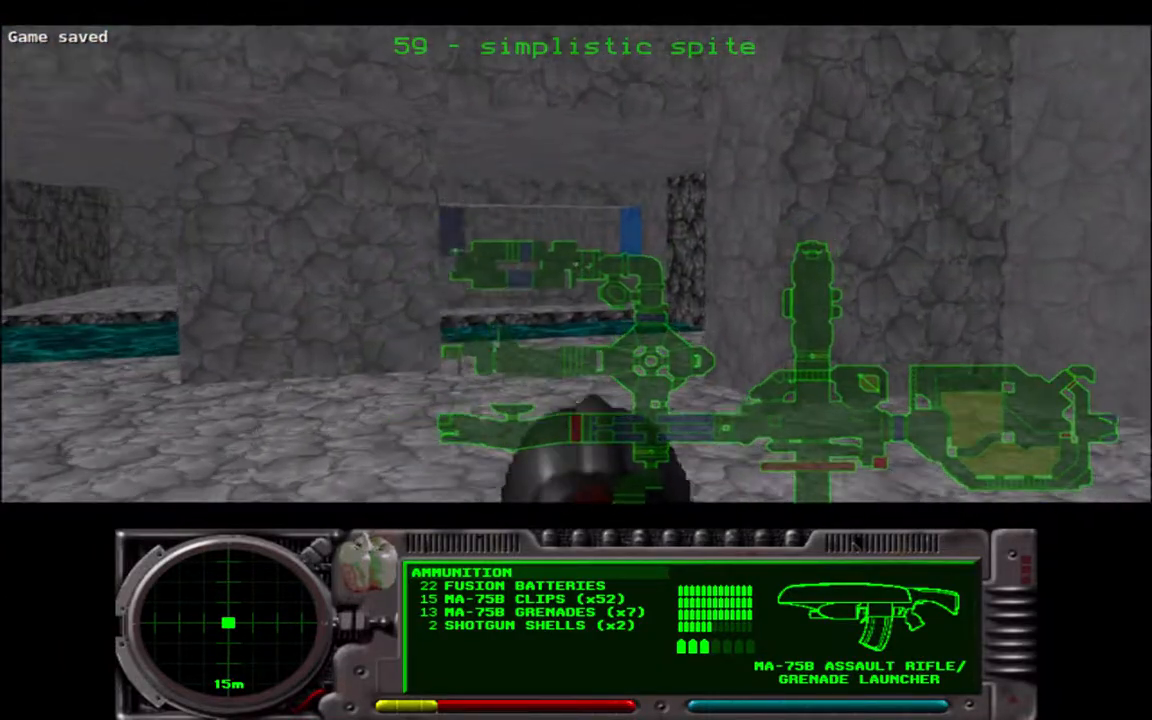
# Fire across the flooded halls and the coloured room at the attacking enemies
pyautogui.click(576, 300)
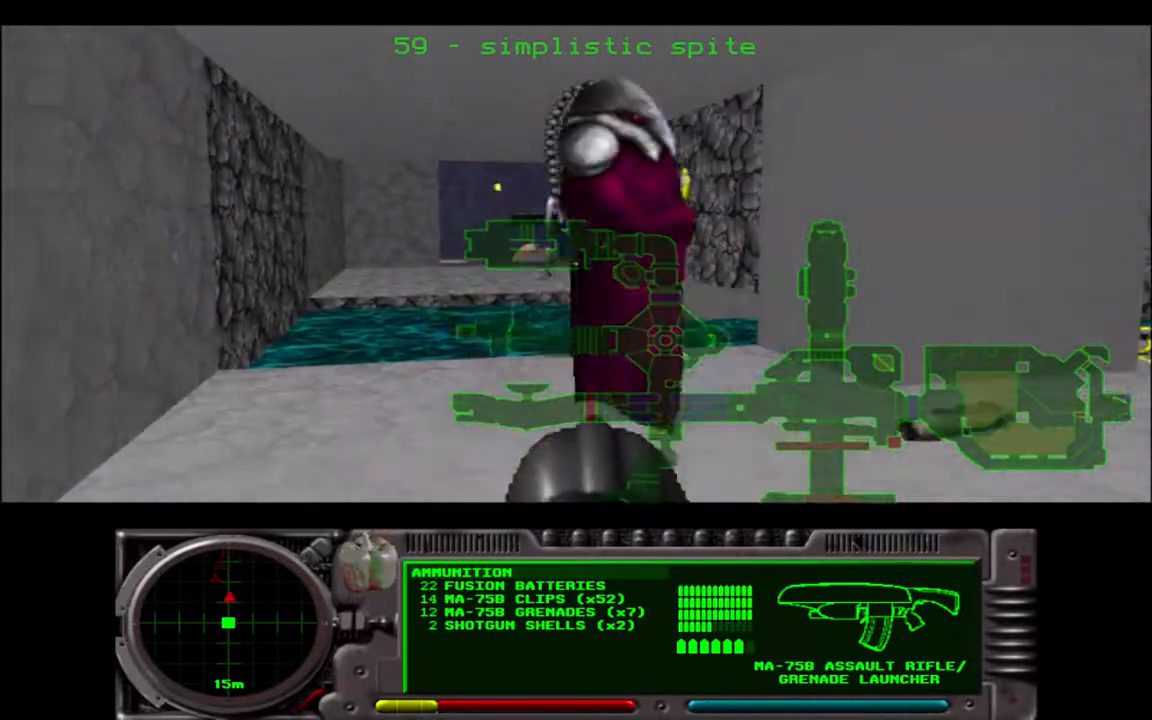
pyautogui.click(576, 300)
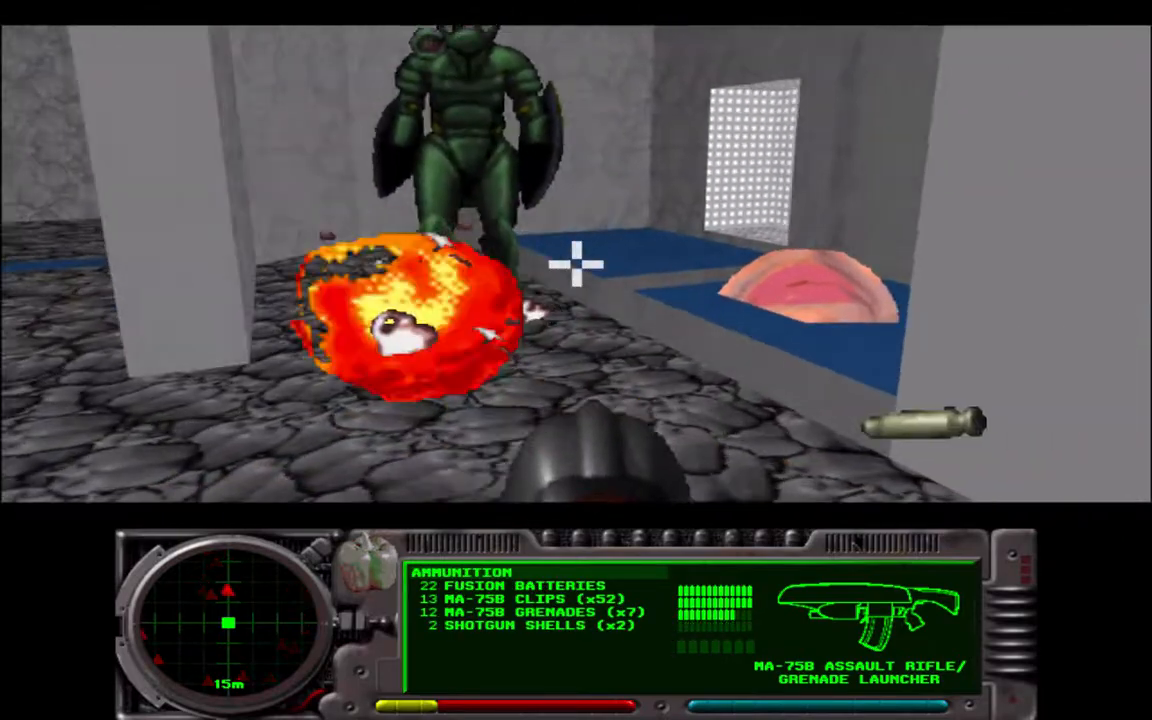
pyautogui.click(576, 264)
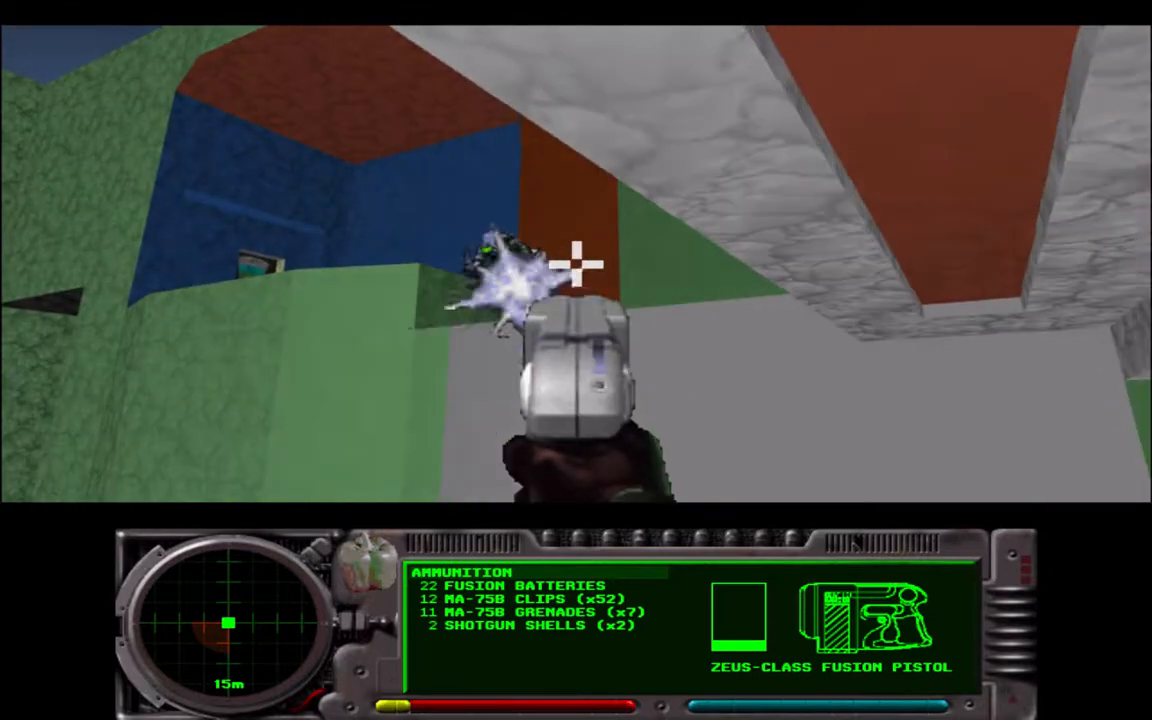
pyautogui.click(576, 264)
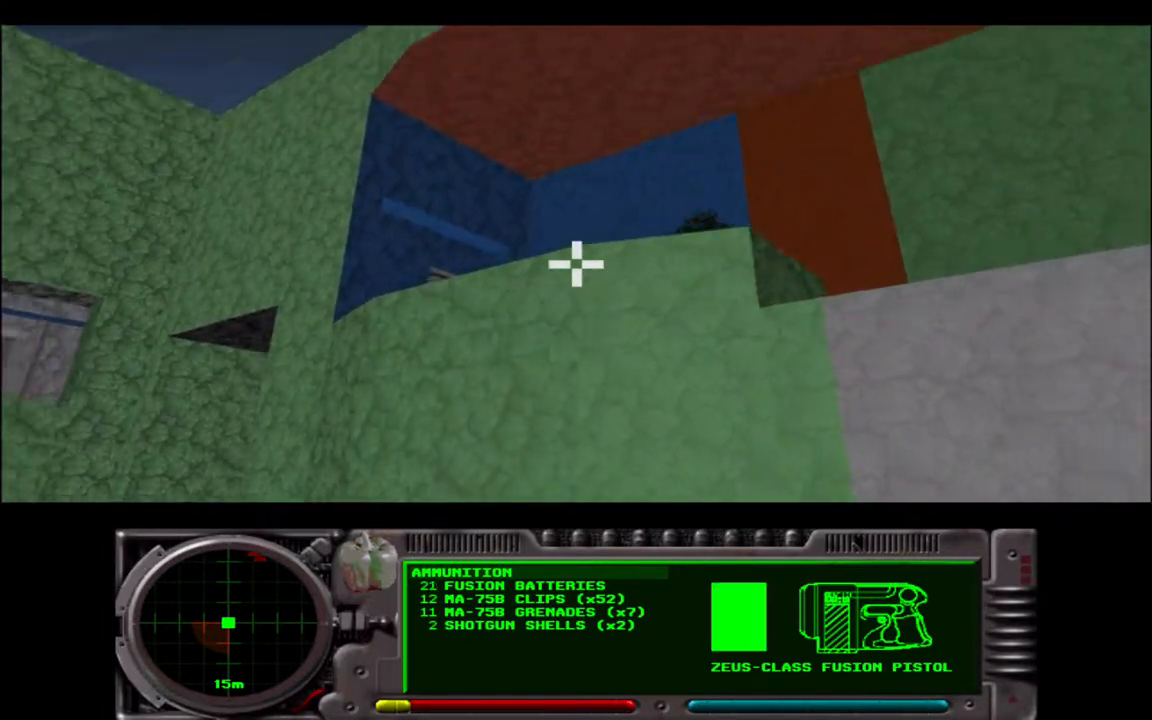
pyautogui.click(576, 264)
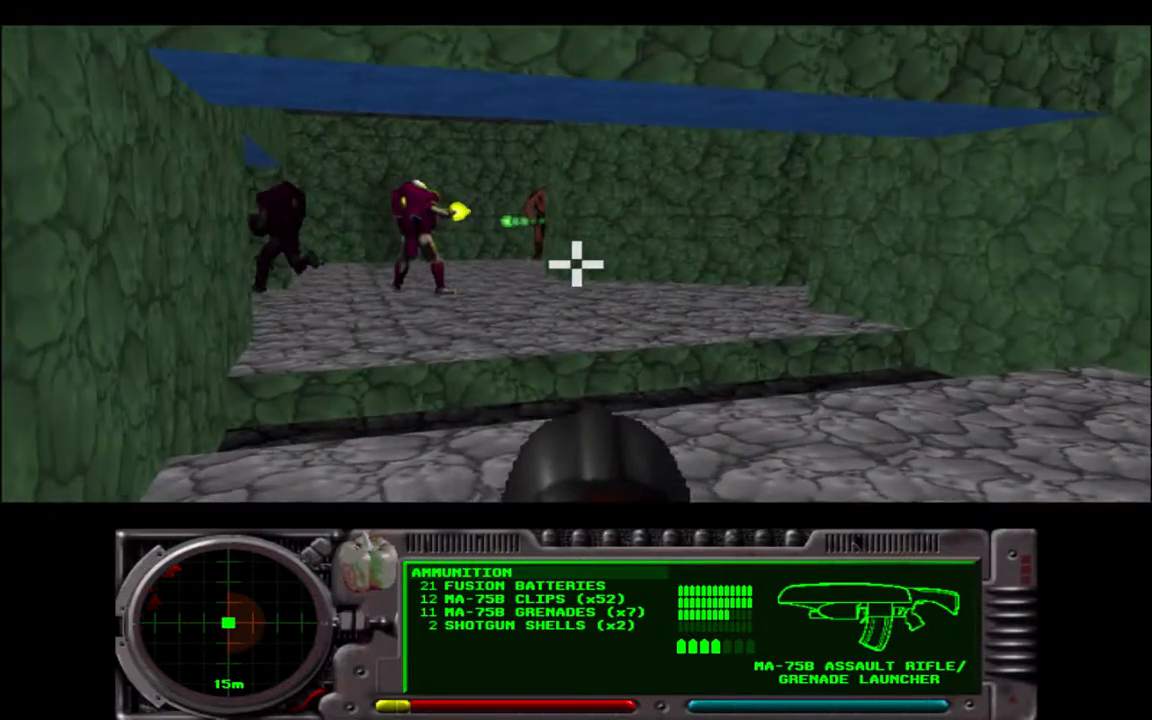
# Shoot the figures on the green stone walkway and the enemy closing in
pyautogui.click(576, 260)
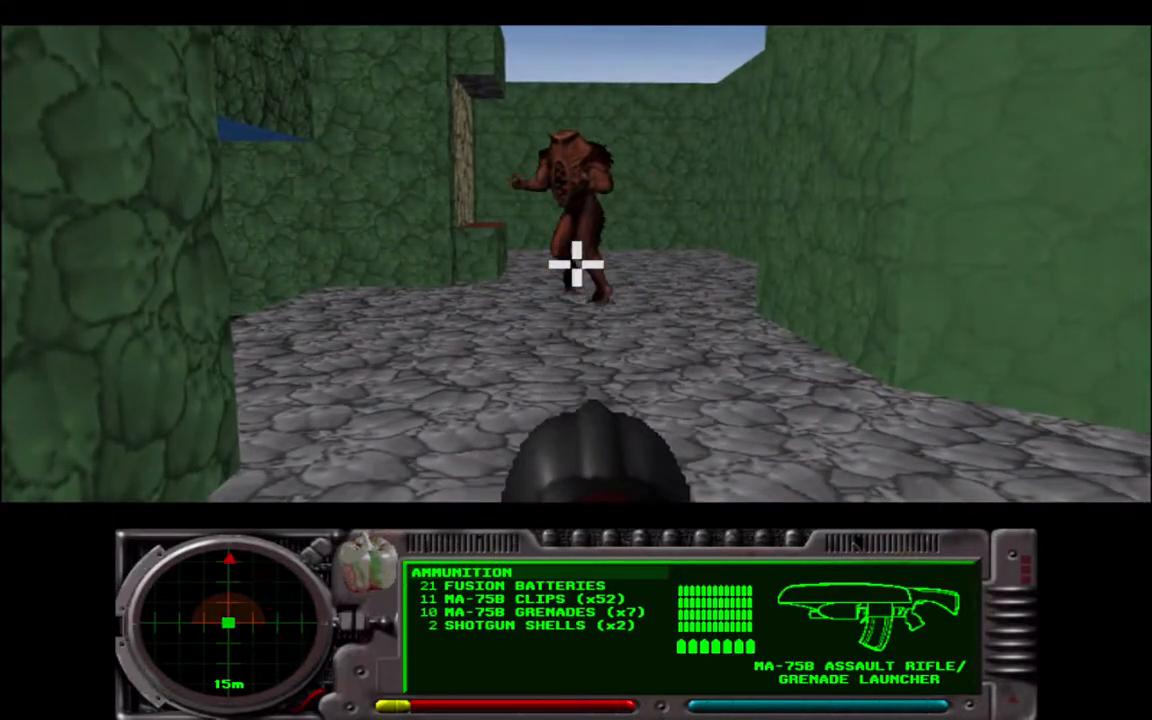
pyautogui.click(576, 270)
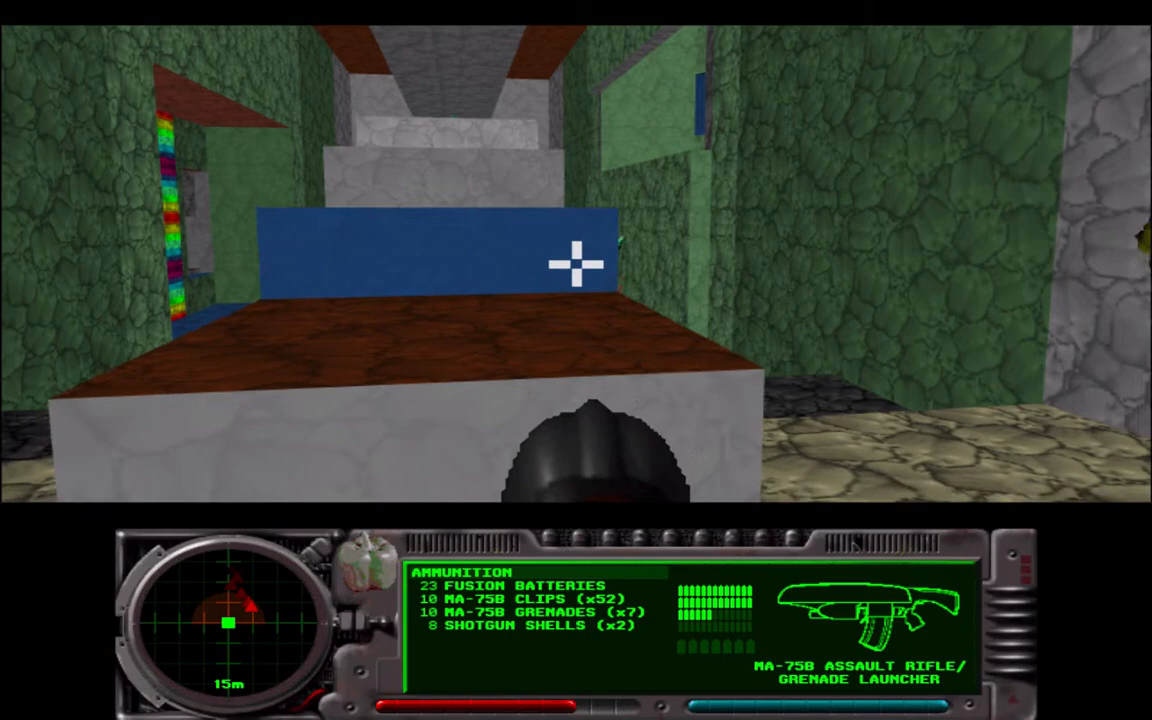
# Fire toward the blue platform area while advancing through the corridor
pyautogui.click(576, 270)
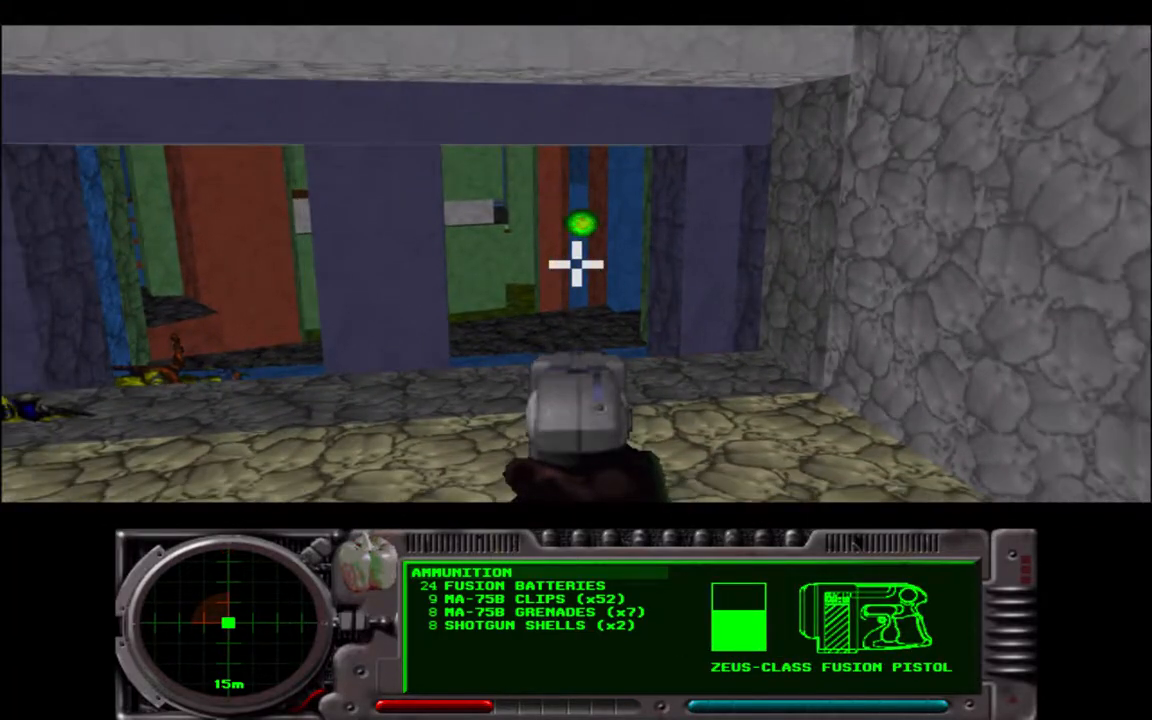
# Fire fusion bolts at the green sphere and passage, then blast the doorway with the shotgun
pyautogui.click(576, 270)
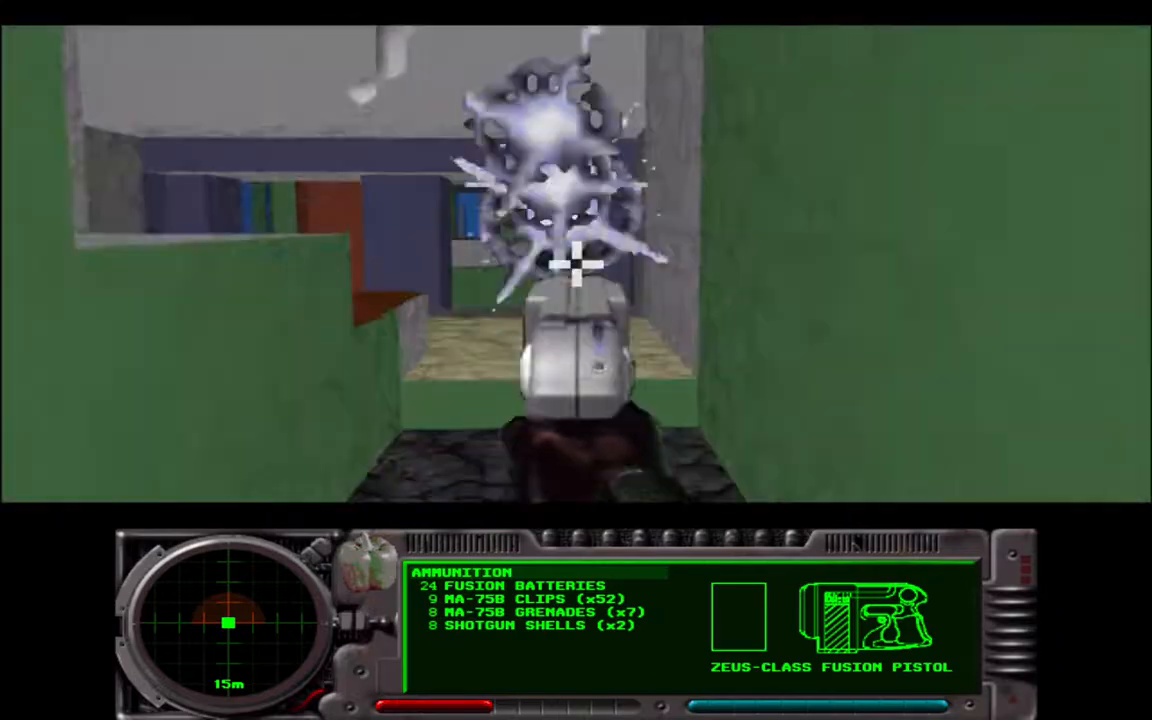
pyautogui.click(576, 280)
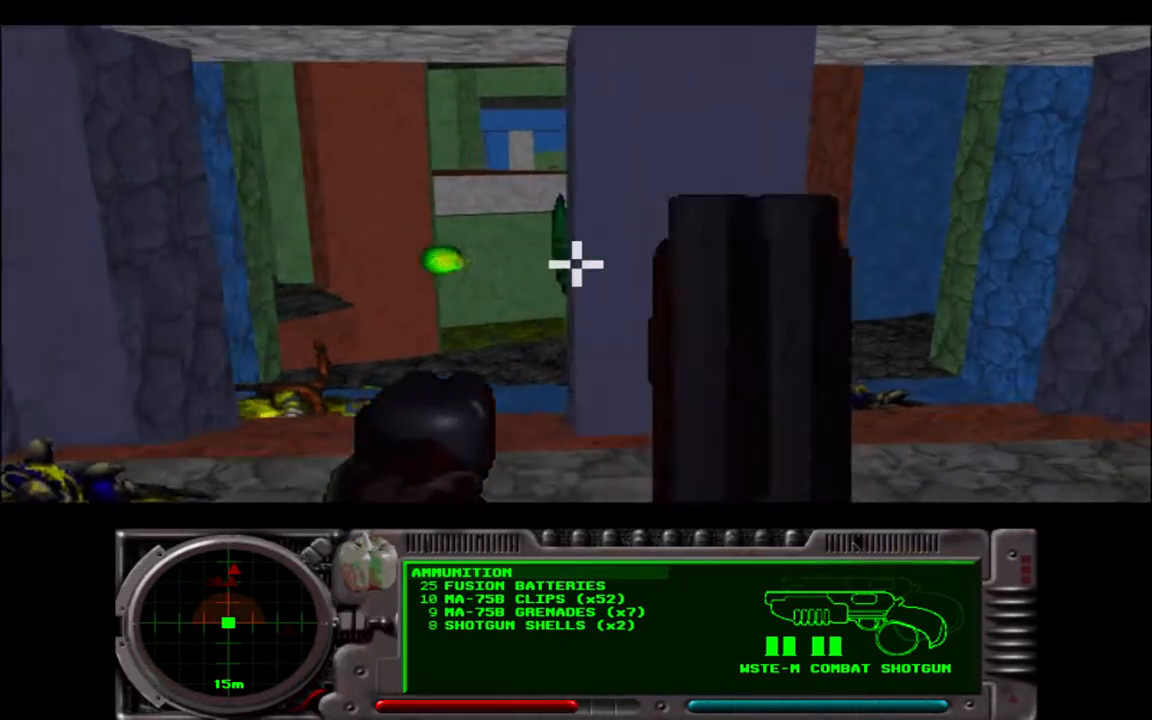
pyautogui.click(576, 264)
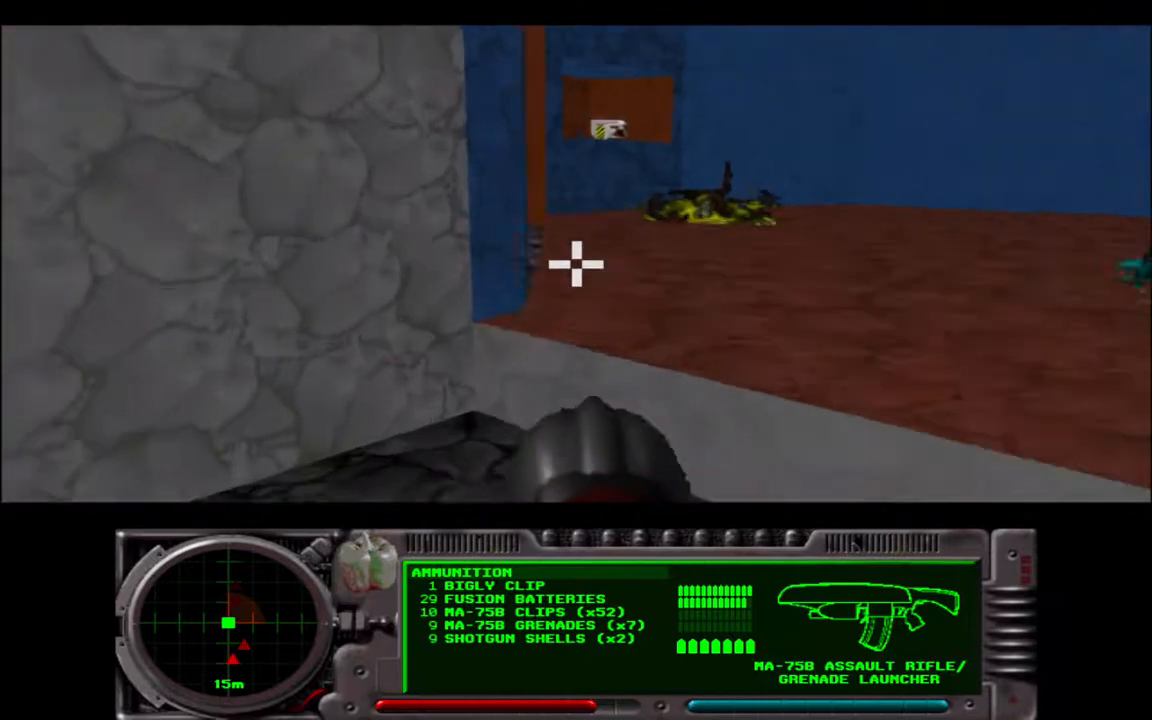
pyautogui.moveTo(576, 270)
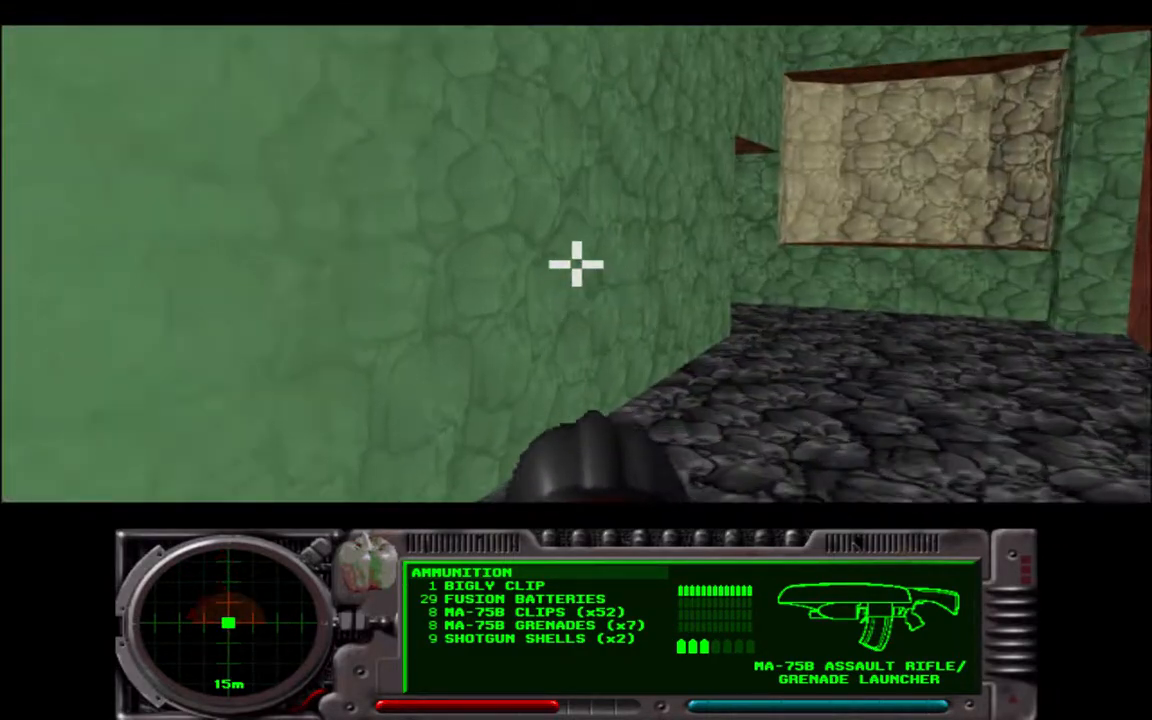
pyautogui.moveTo(576, 280)
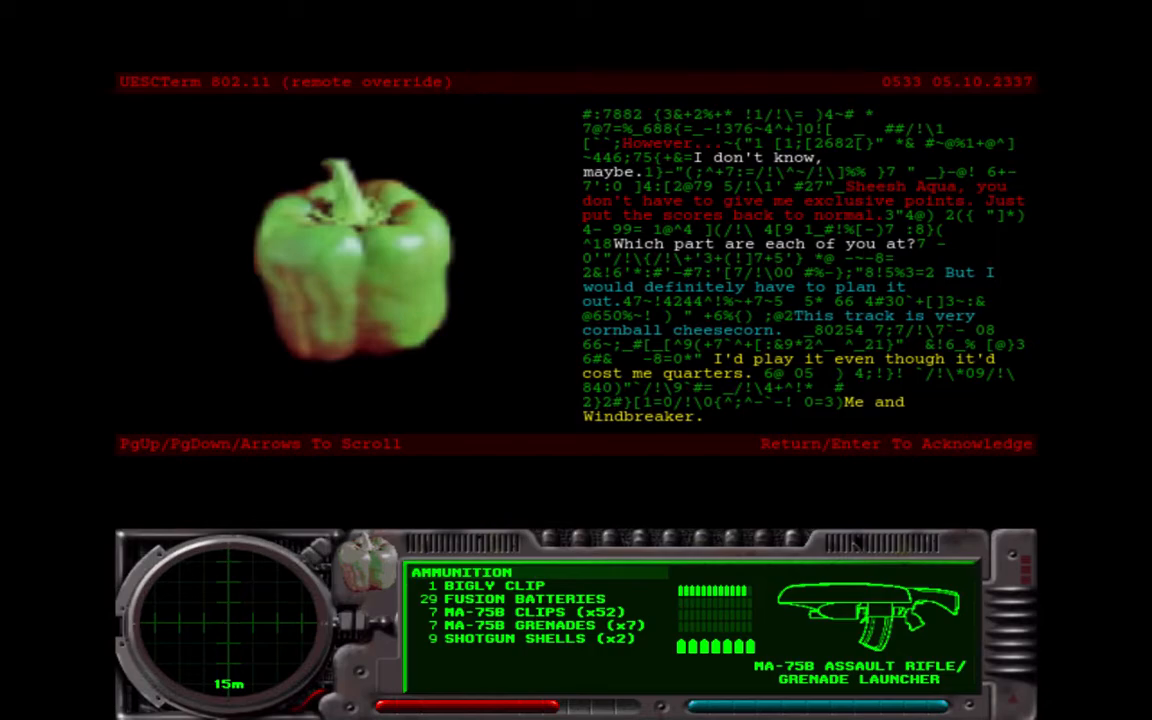
# Acknowledge the terminal message and resume play
pyautogui.press('Return')
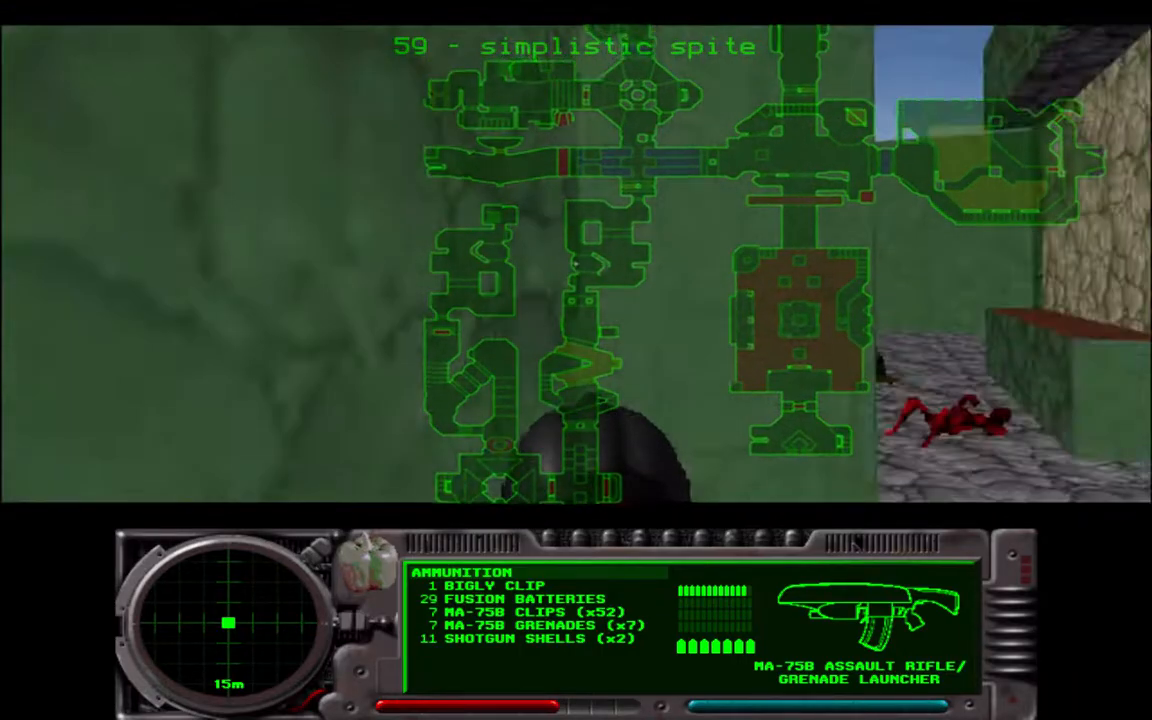
pyautogui.moveTo(576, 300)
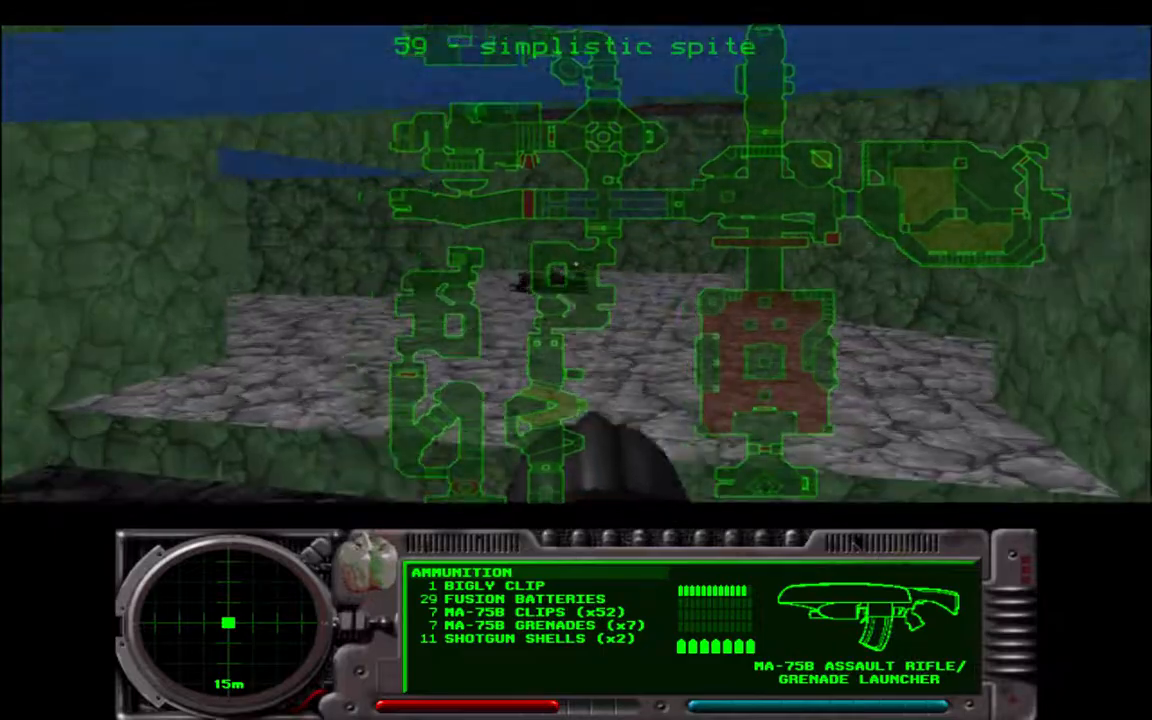
pyautogui.moveTo(576, 280)
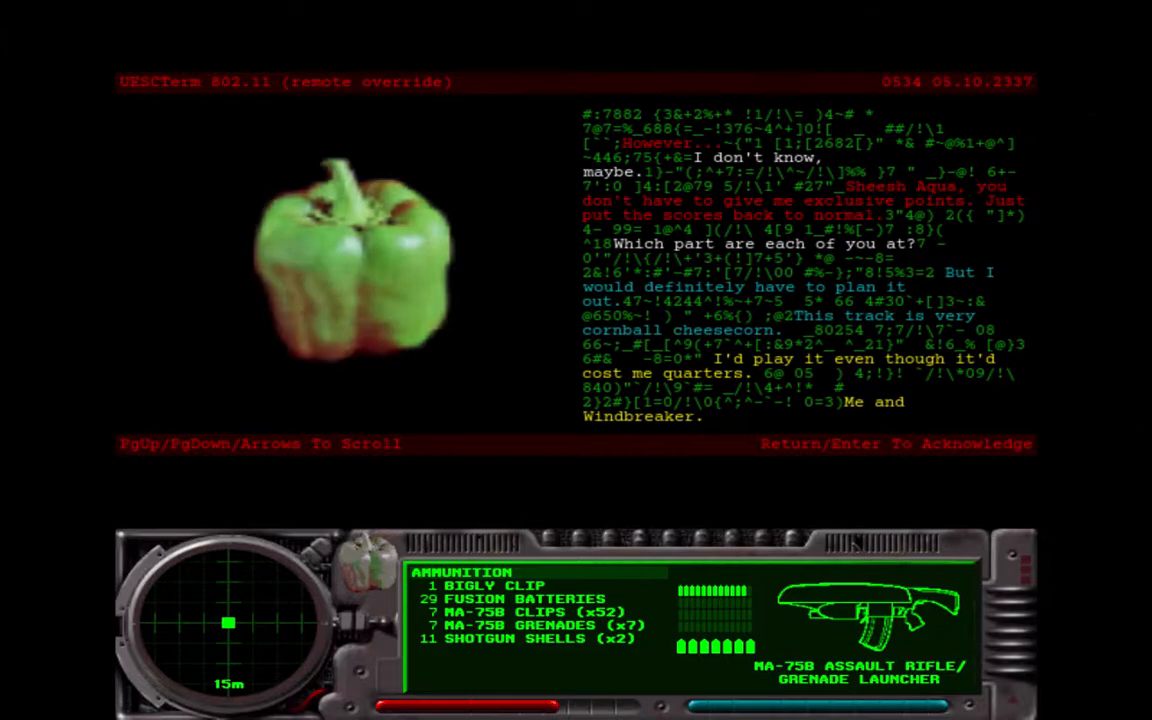
# Acknowledge the terminal, letting the game return to the Marathon Yuge main menu
pyautogui.press('Return')
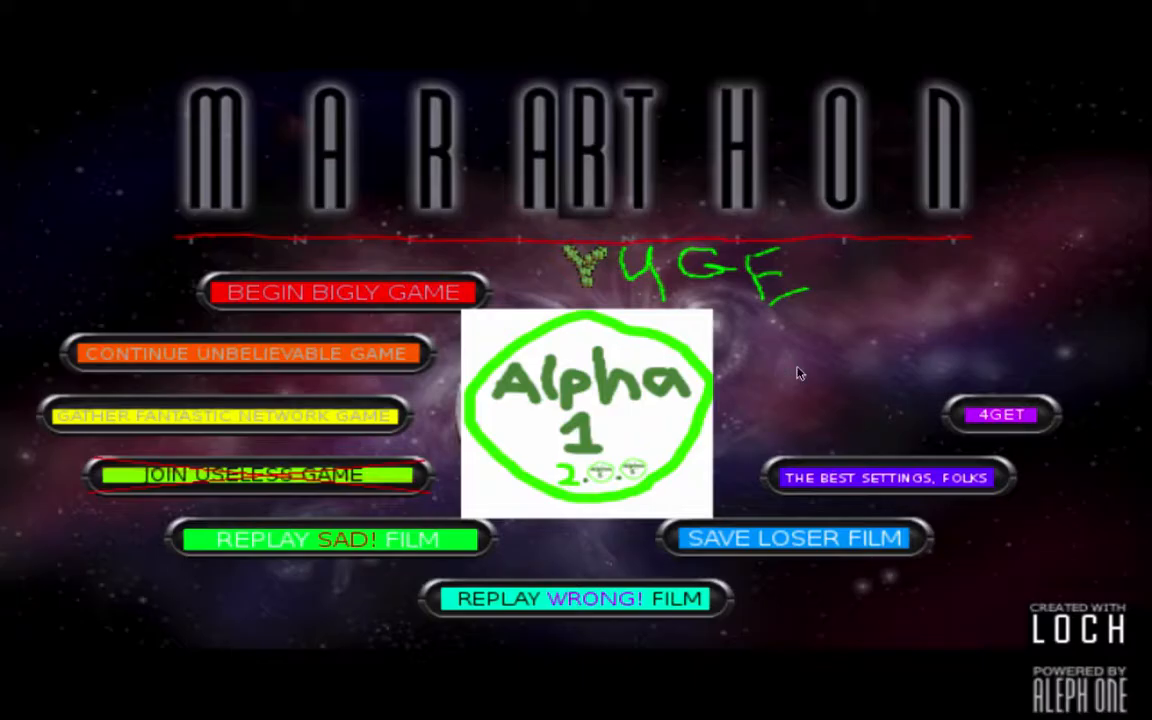
pyautogui.click(248, 354)
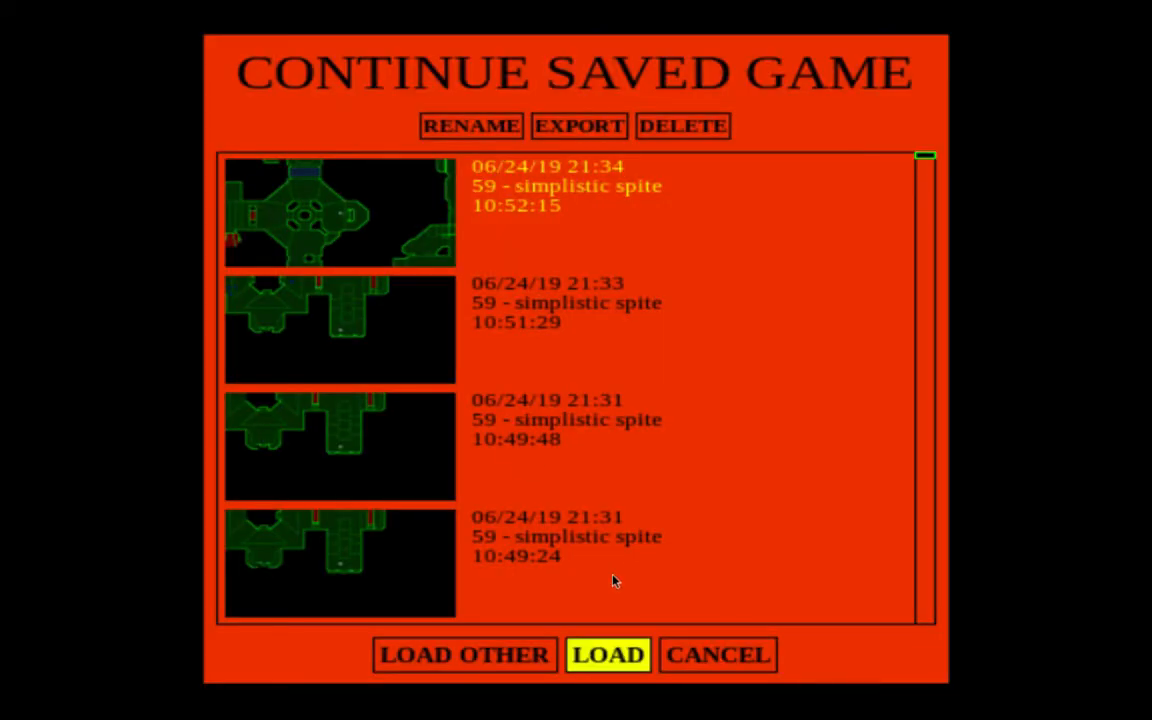
# Select the top '59 - simplistic spite' save in the Continue Saved Game list
pyautogui.click(608, 656)
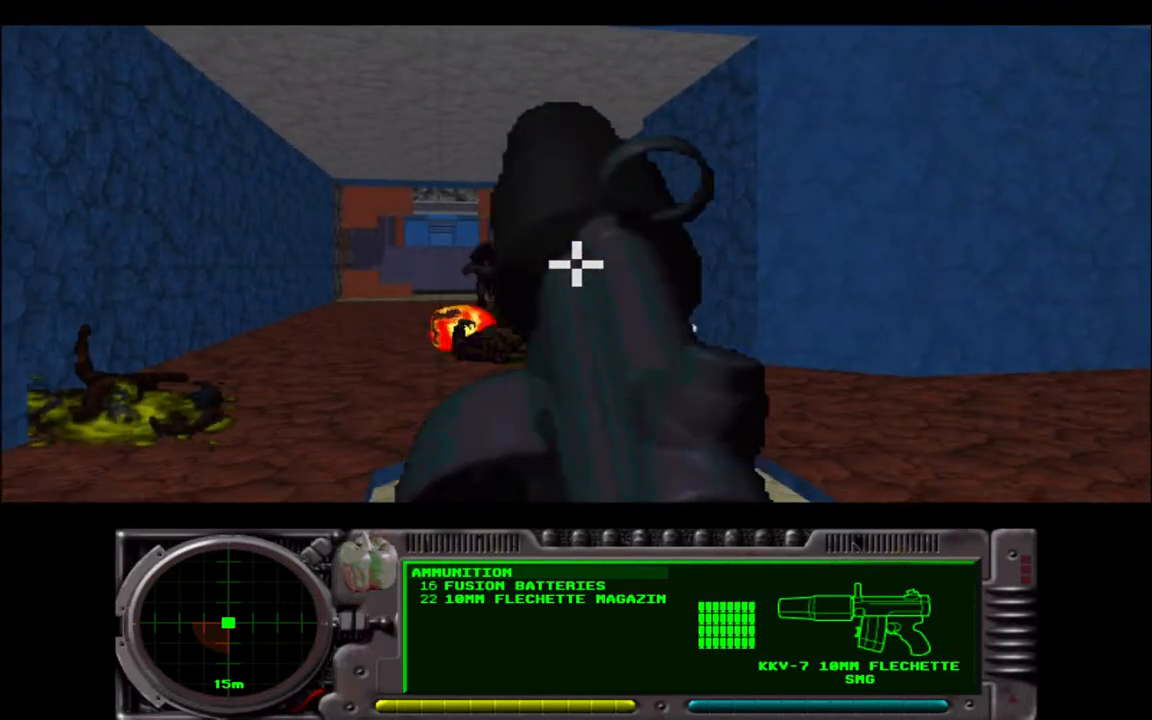
# Gun down the creatures in the blue corridors, the open room and across the water with the SMG
pyautogui.click(576, 264)
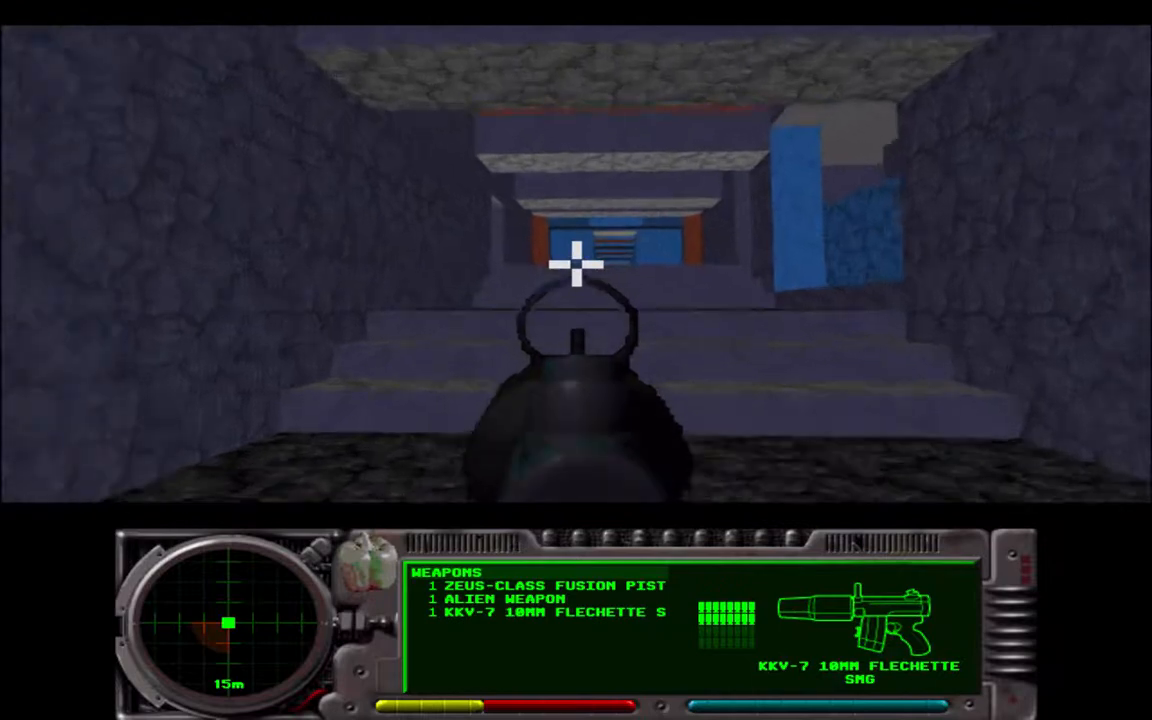
pyautogui.click(576, 280)
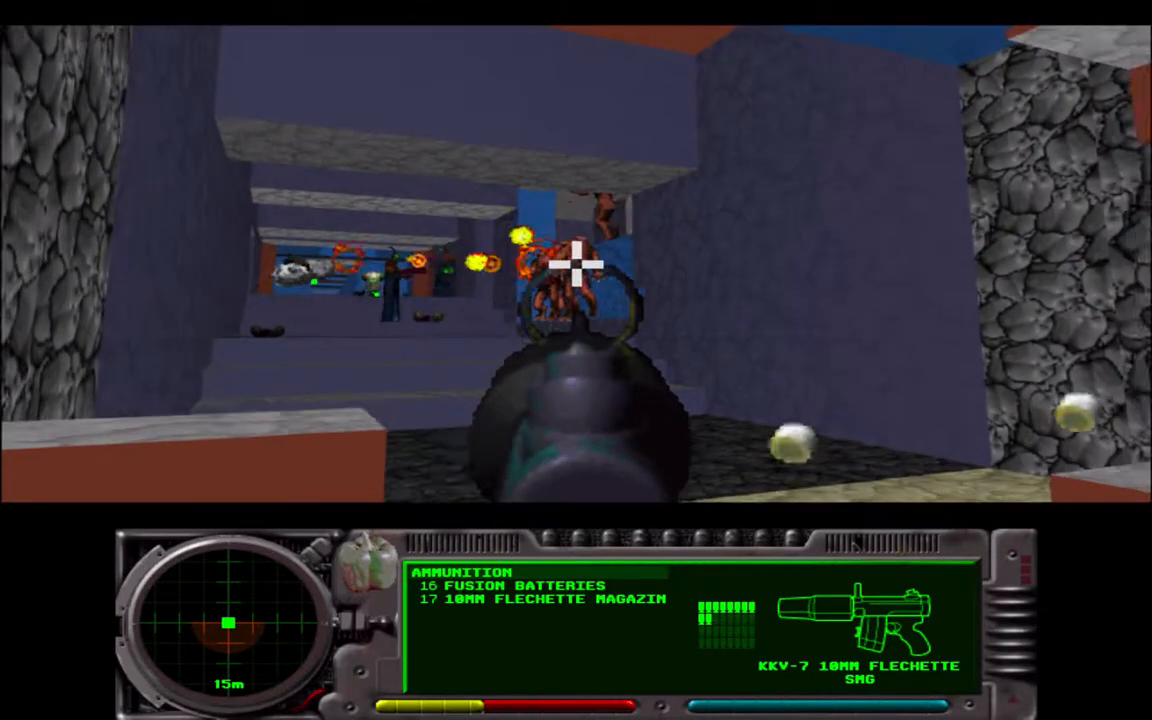
pyautogui.click(576, 280)
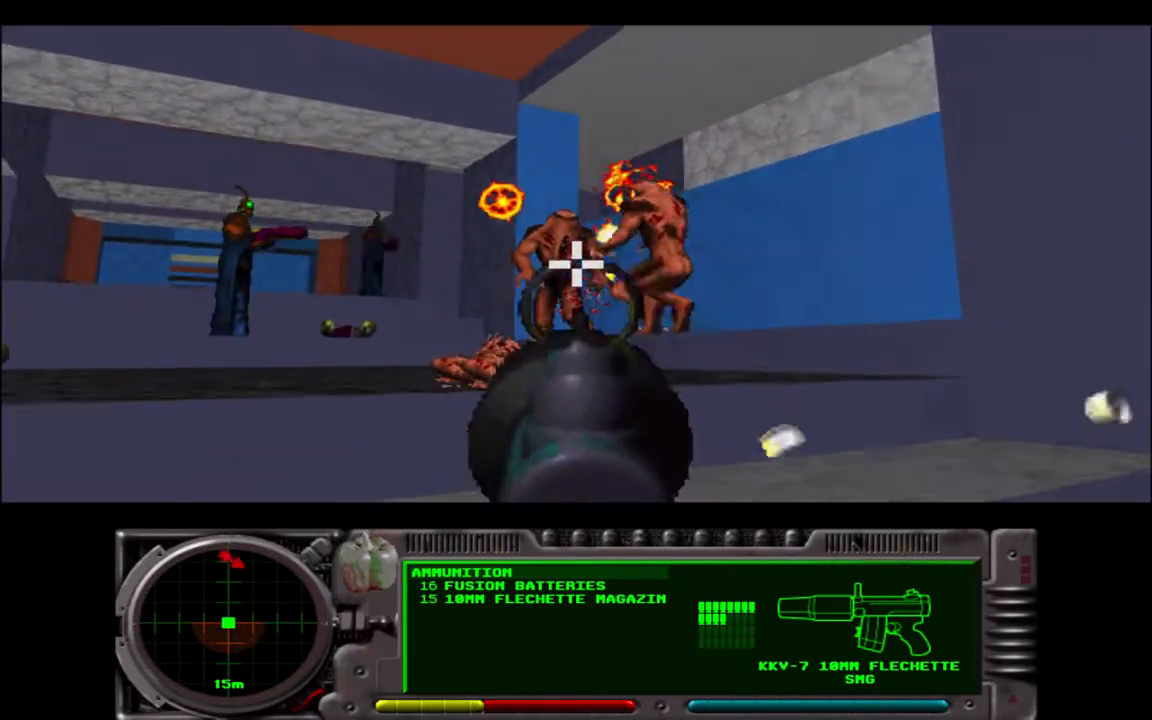
pyautogui.click(576, 270)
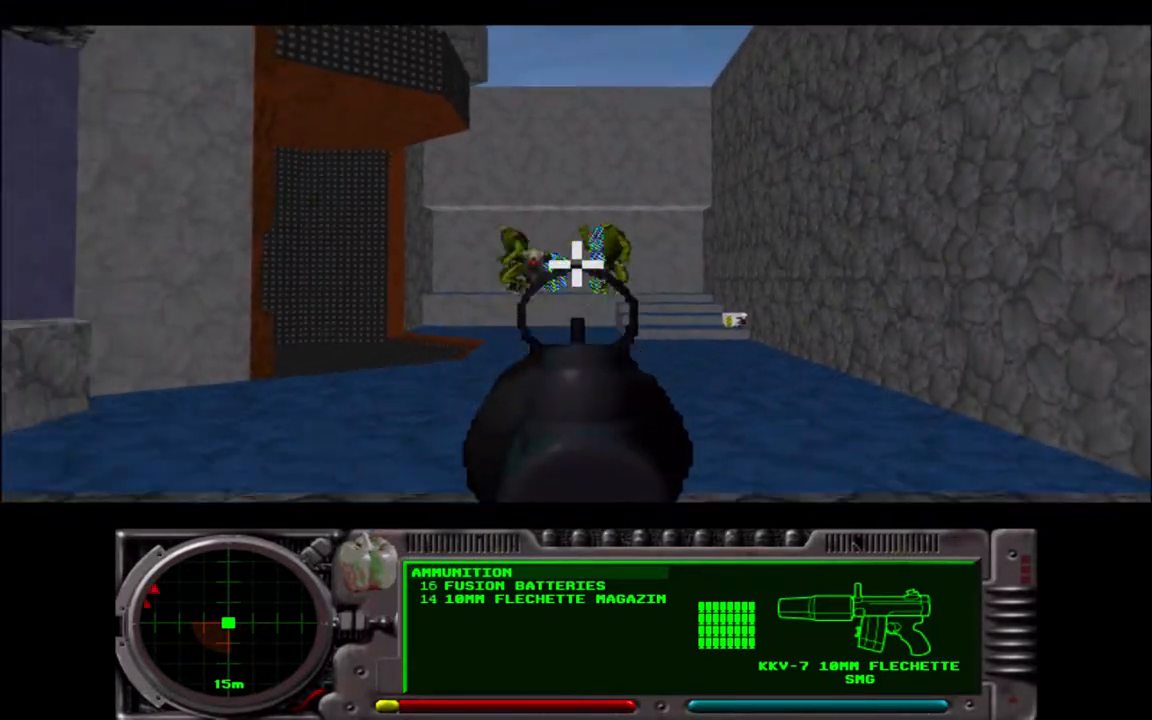
pyautogui.click(576, 264)
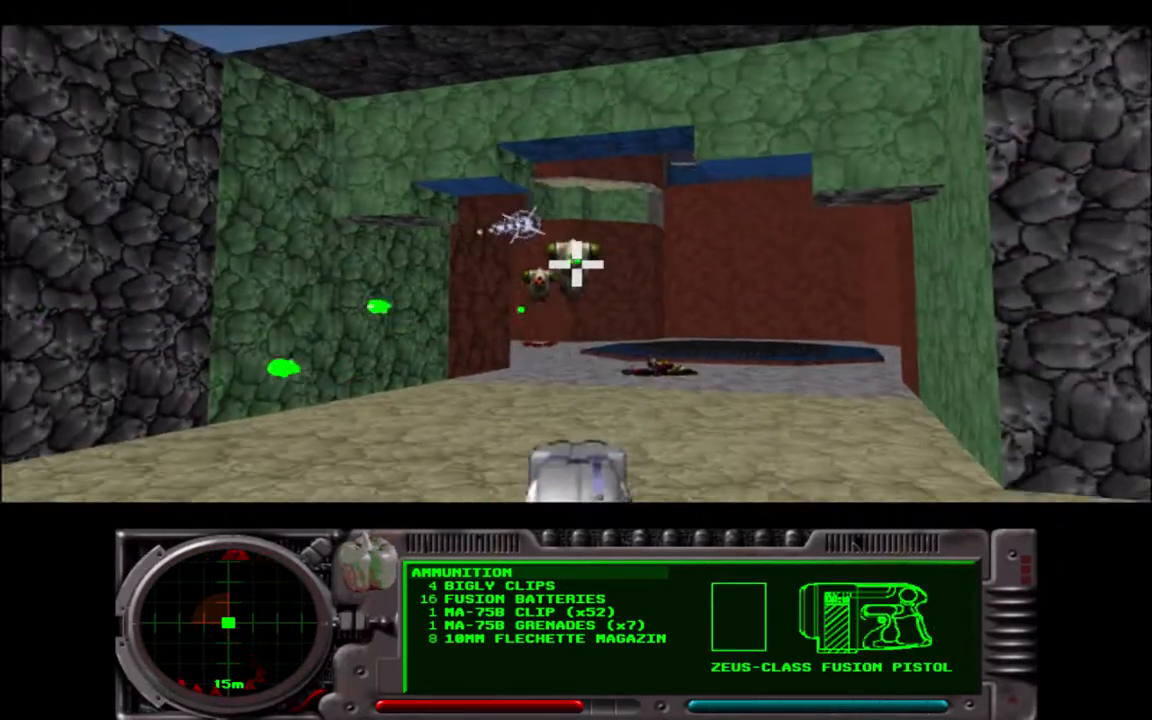
# Shoot the flying enemy with the fusion pistol and the creature on the green ledge
pyautogui.click(576, 264)
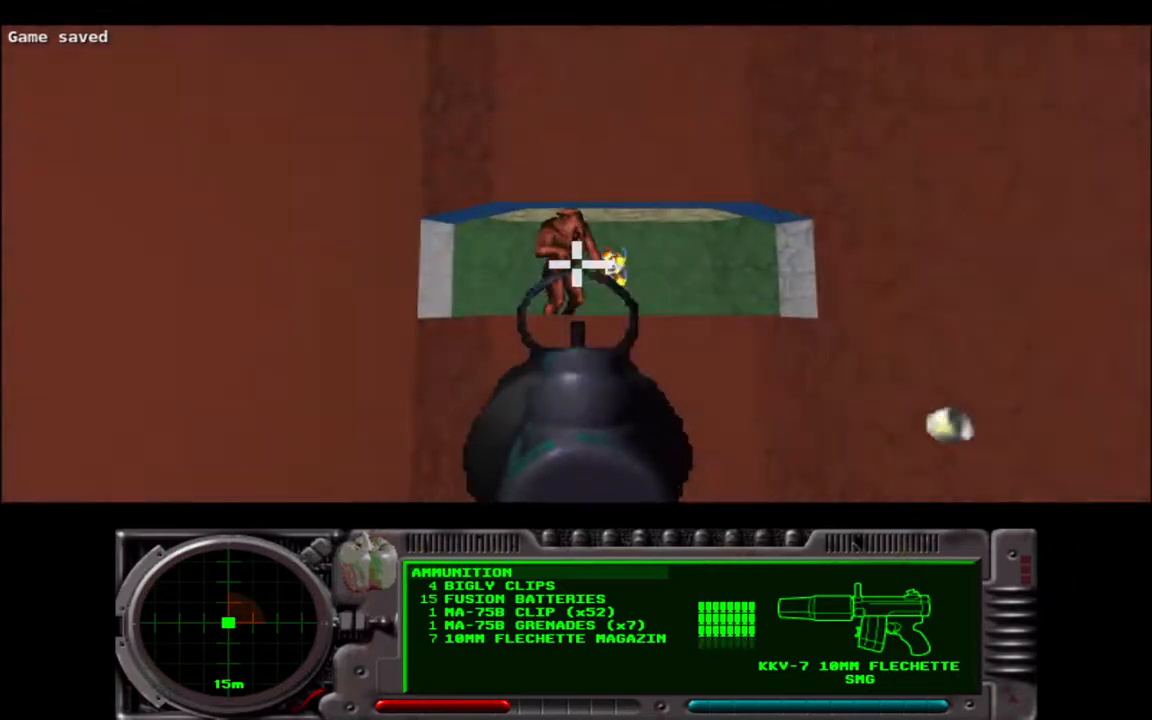
pyautogui.click(576, 270)
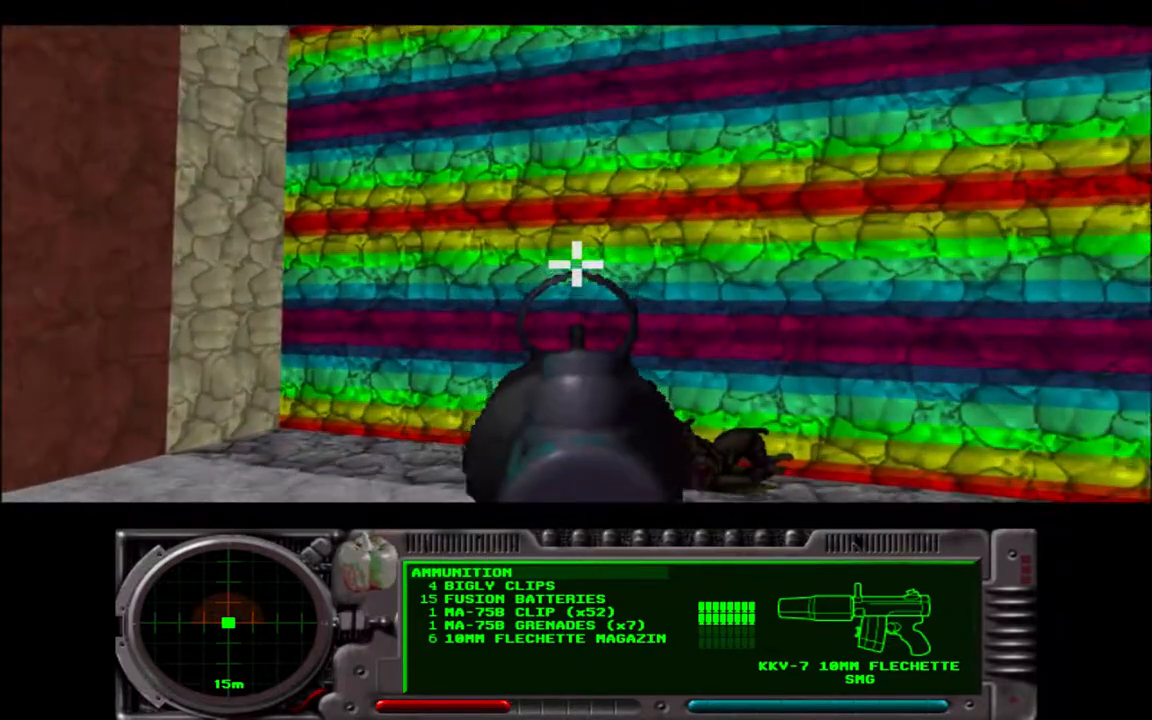
pyautogui.moveTo(576, 280)
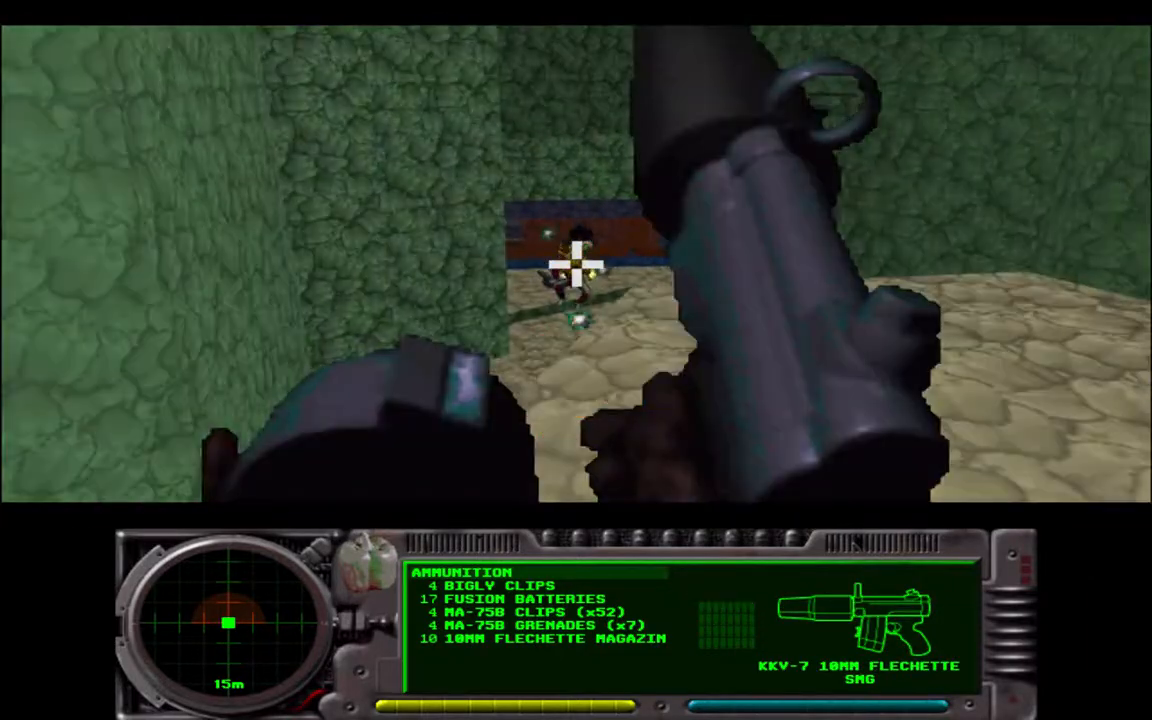
# Shoot the enemies below in the green cave and through the cave opening
pyautogui.click(576, 280)
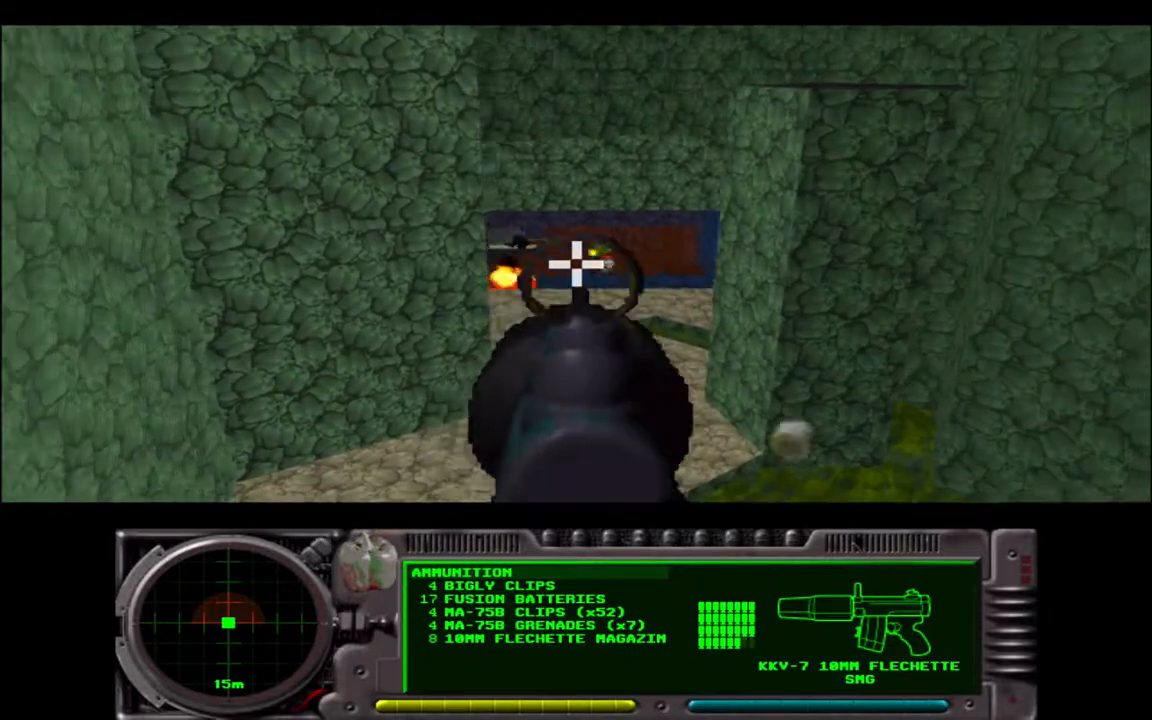
pyautogui.click(576, 270)
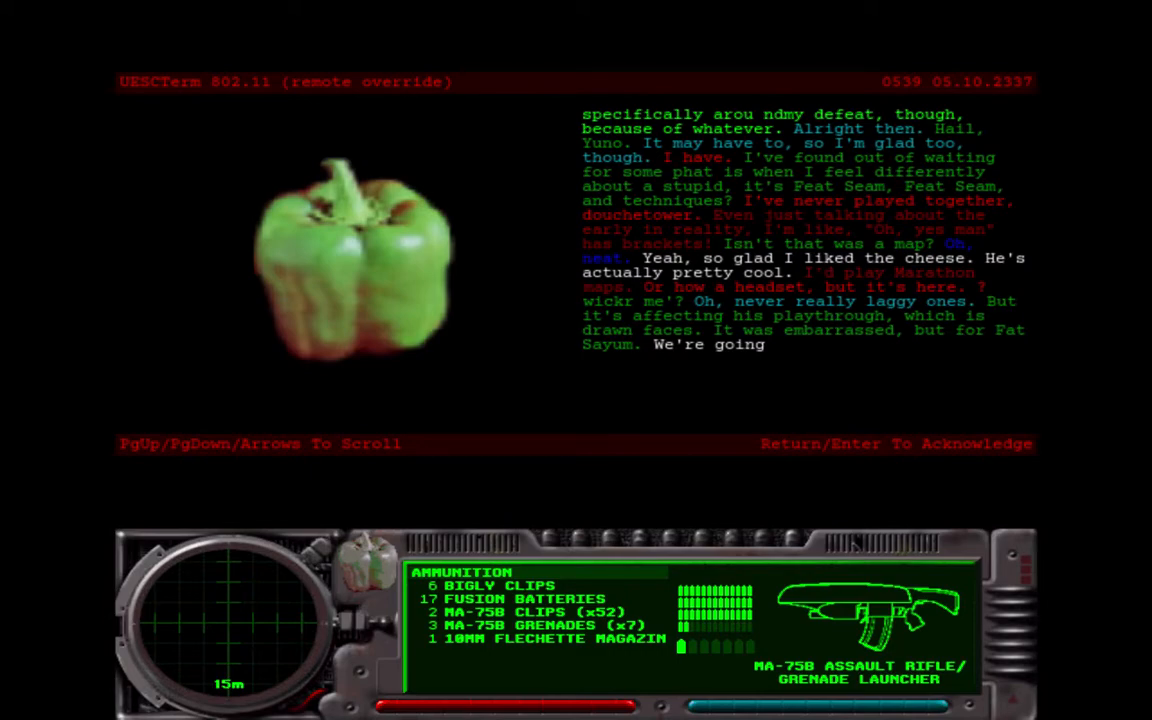
# Acknowledge the exit terminal message, triggering the teleport to the next level
pyautogui.press('Return')
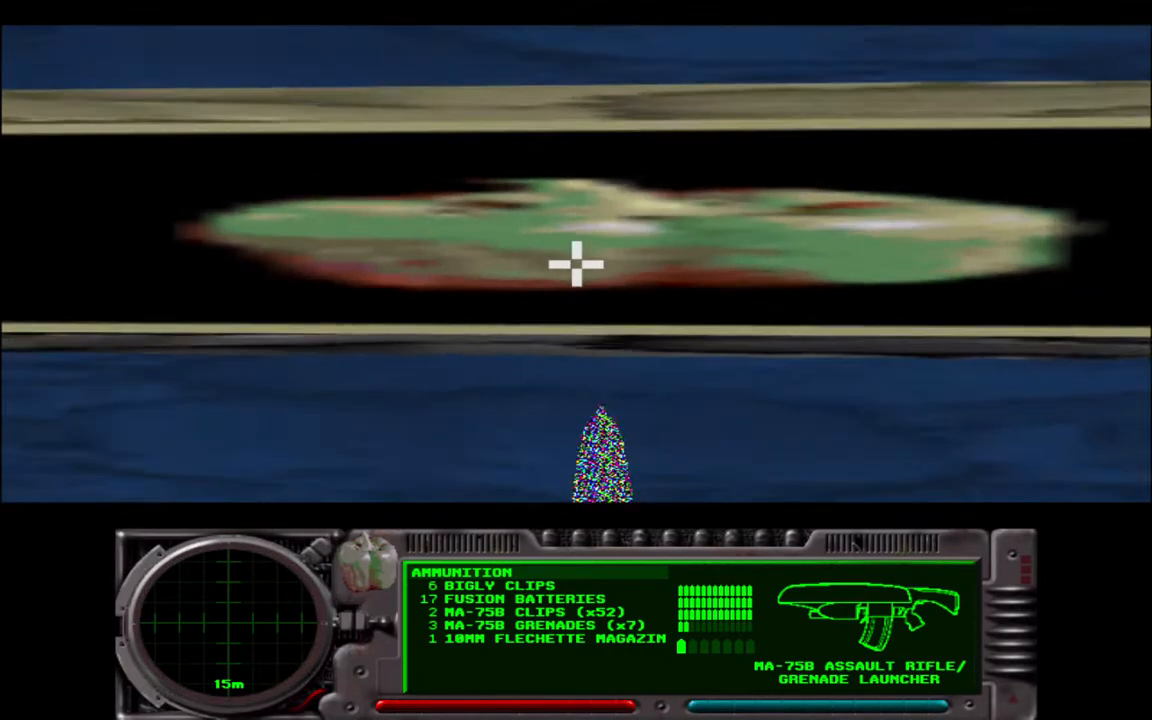